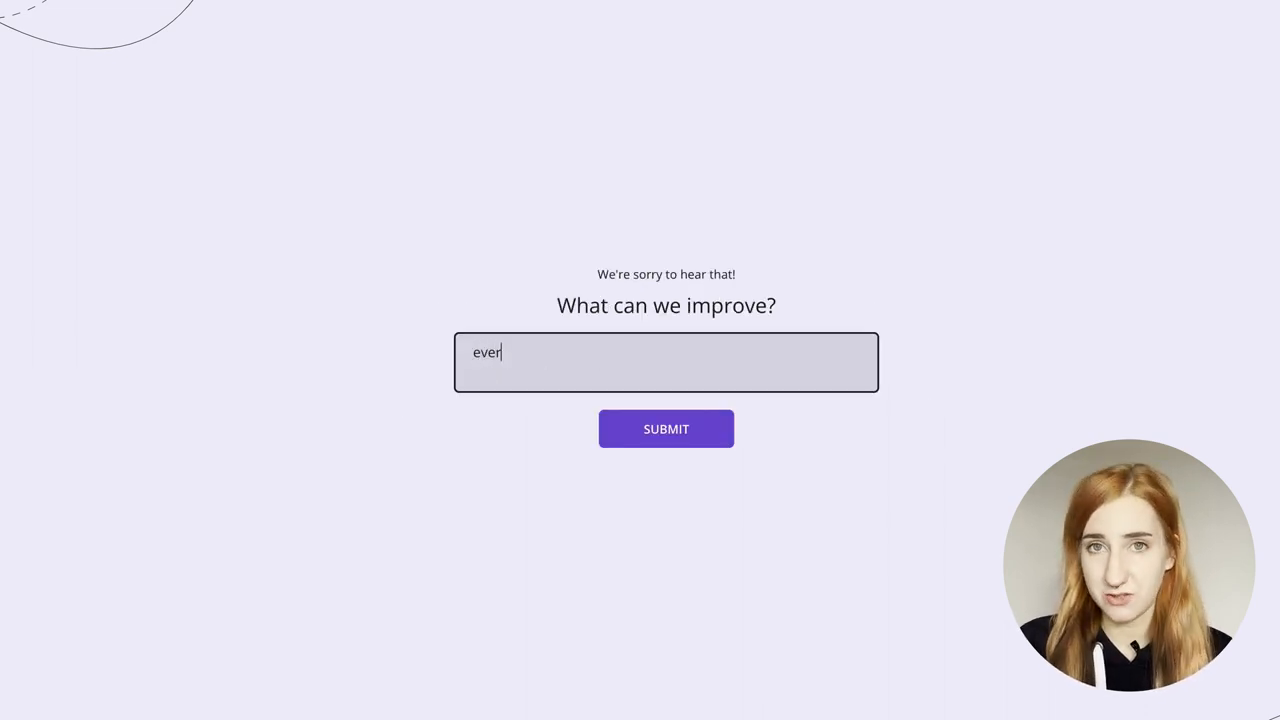
Step: Answer 'everything' to the What can we improve? question and submit the response
text(ything)
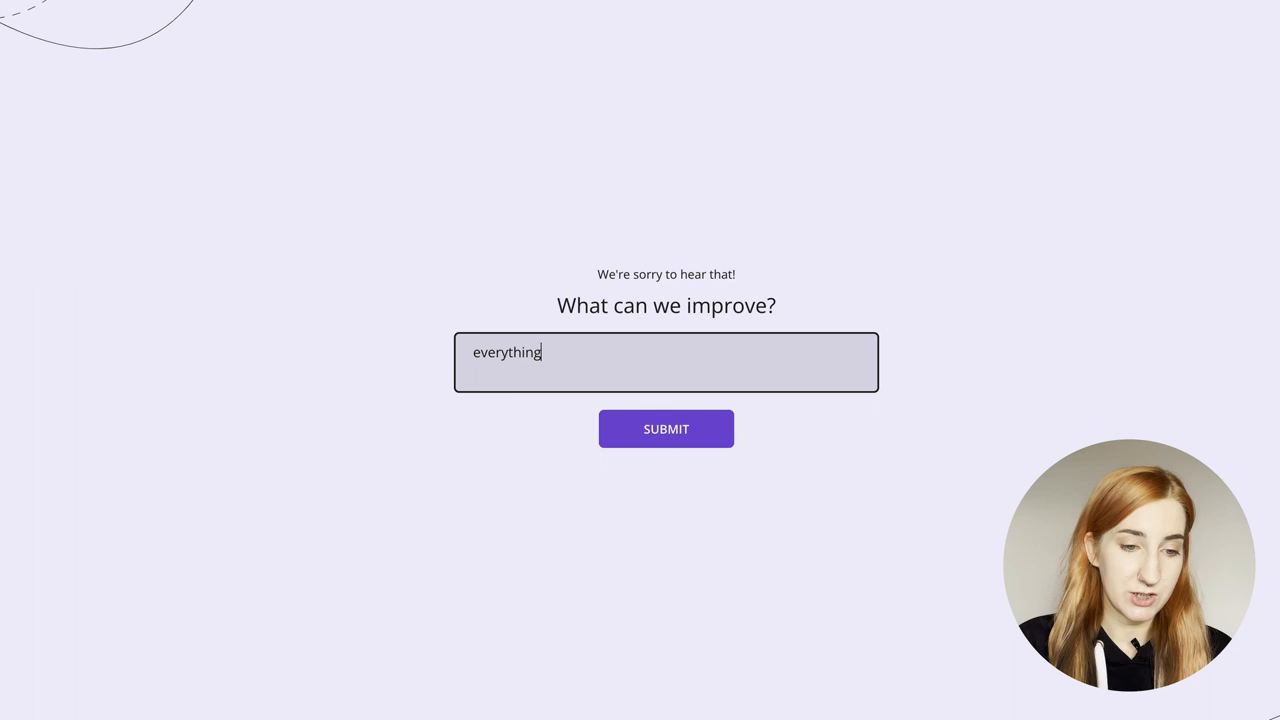
click(666, 428)
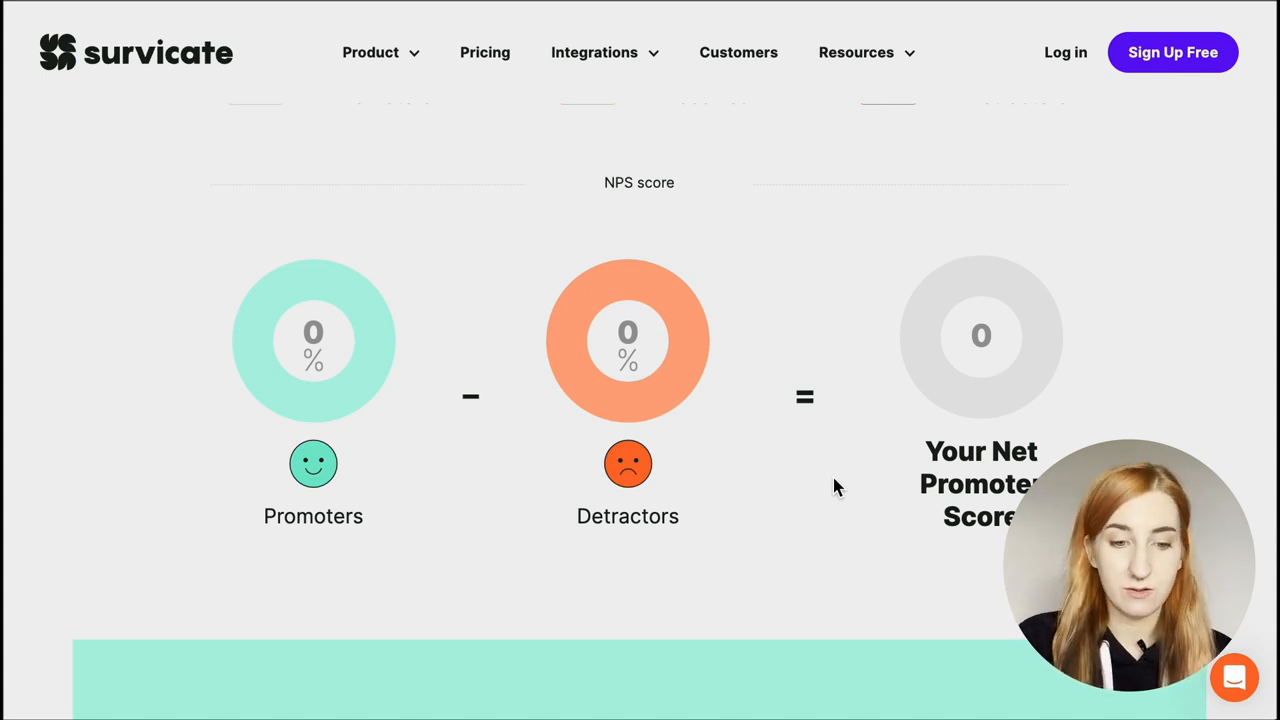
mouse_move(512, 248)
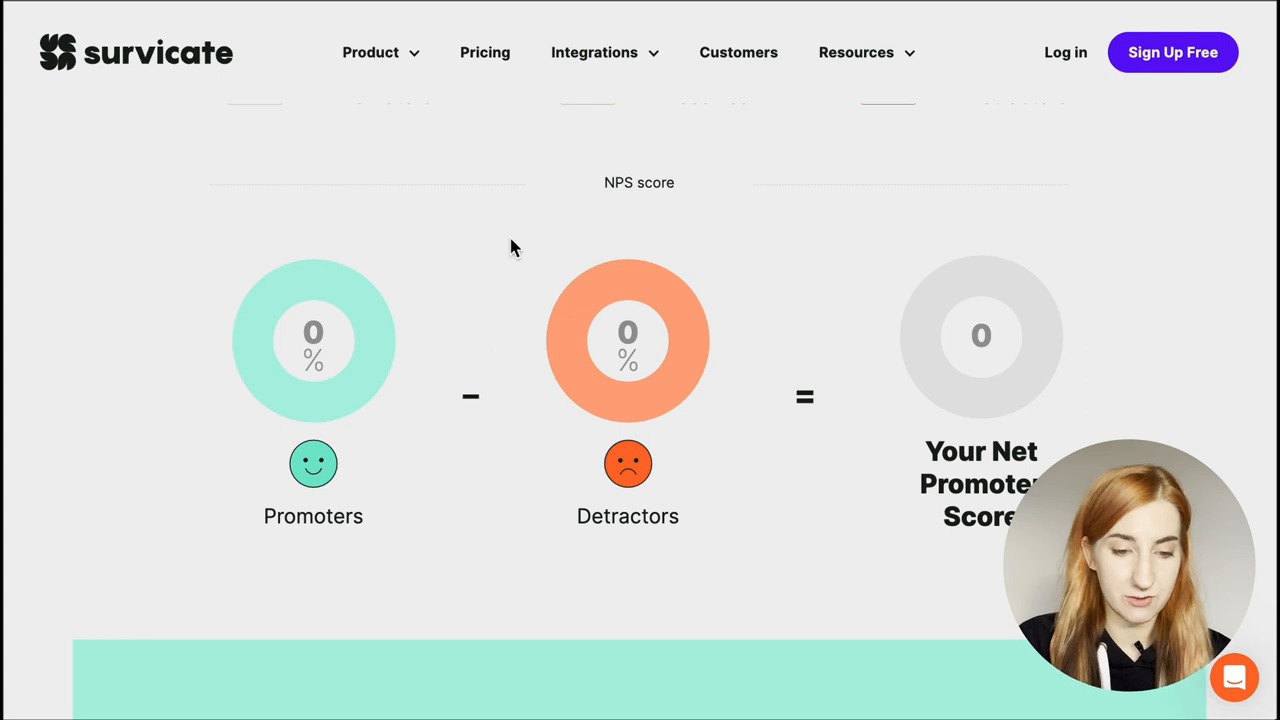
scroll(up, 3)
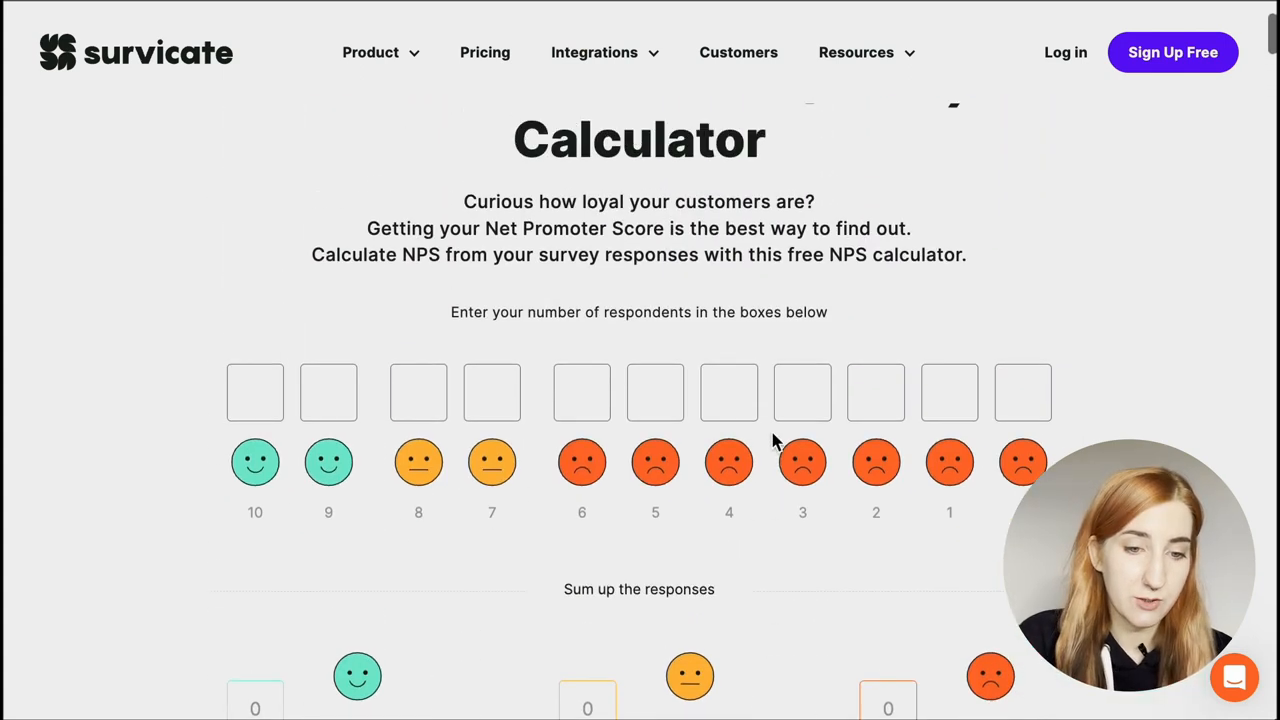
mouse_move(890, 108)
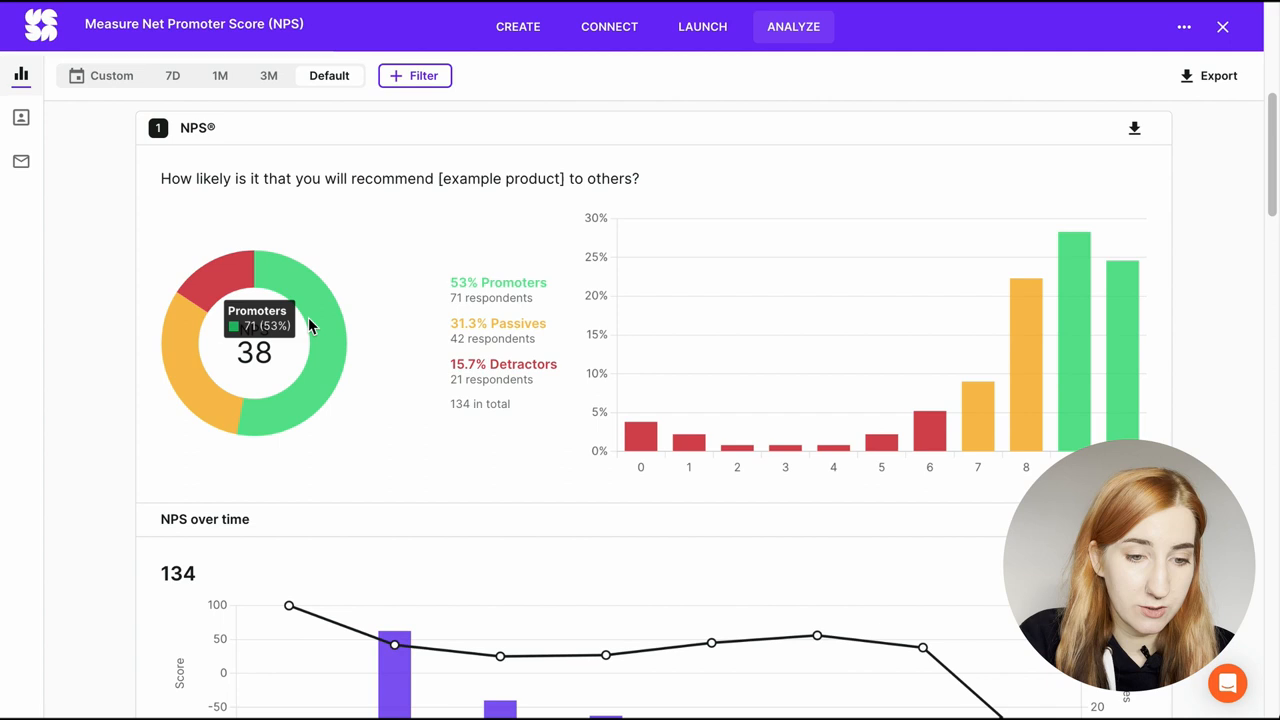
mouse_move(388, 410)
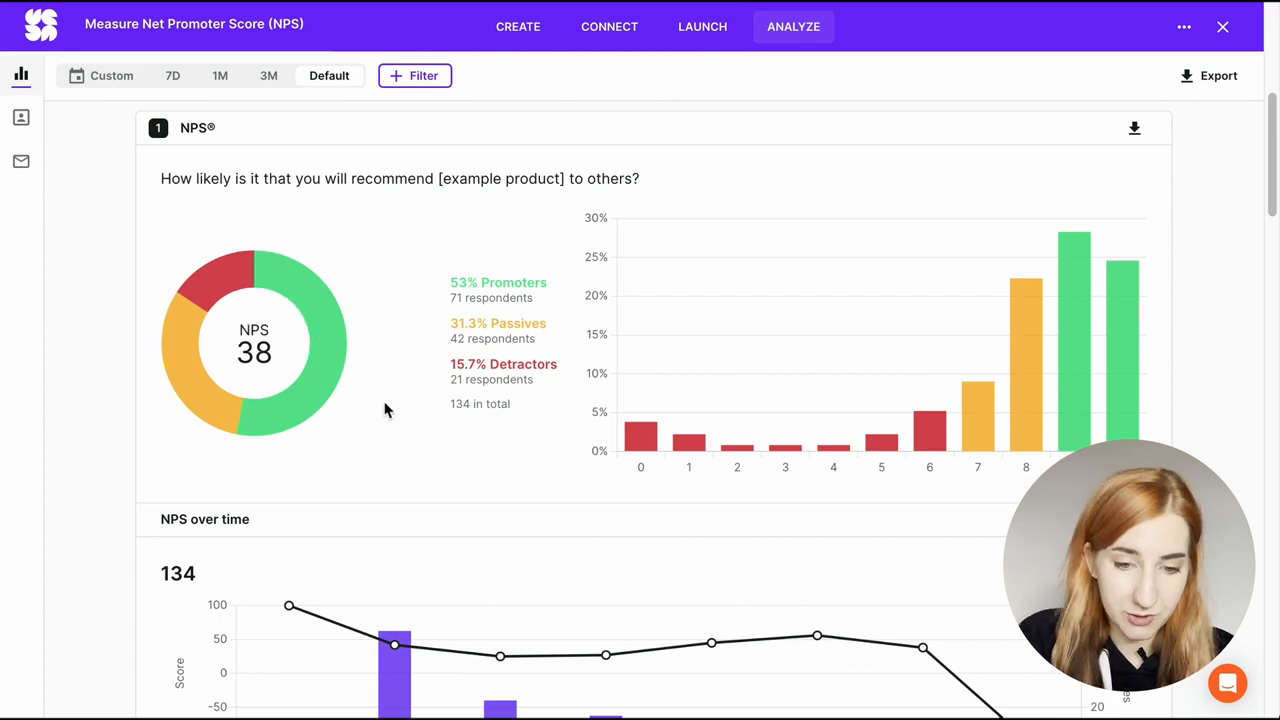
mouse_move(1146, 364)
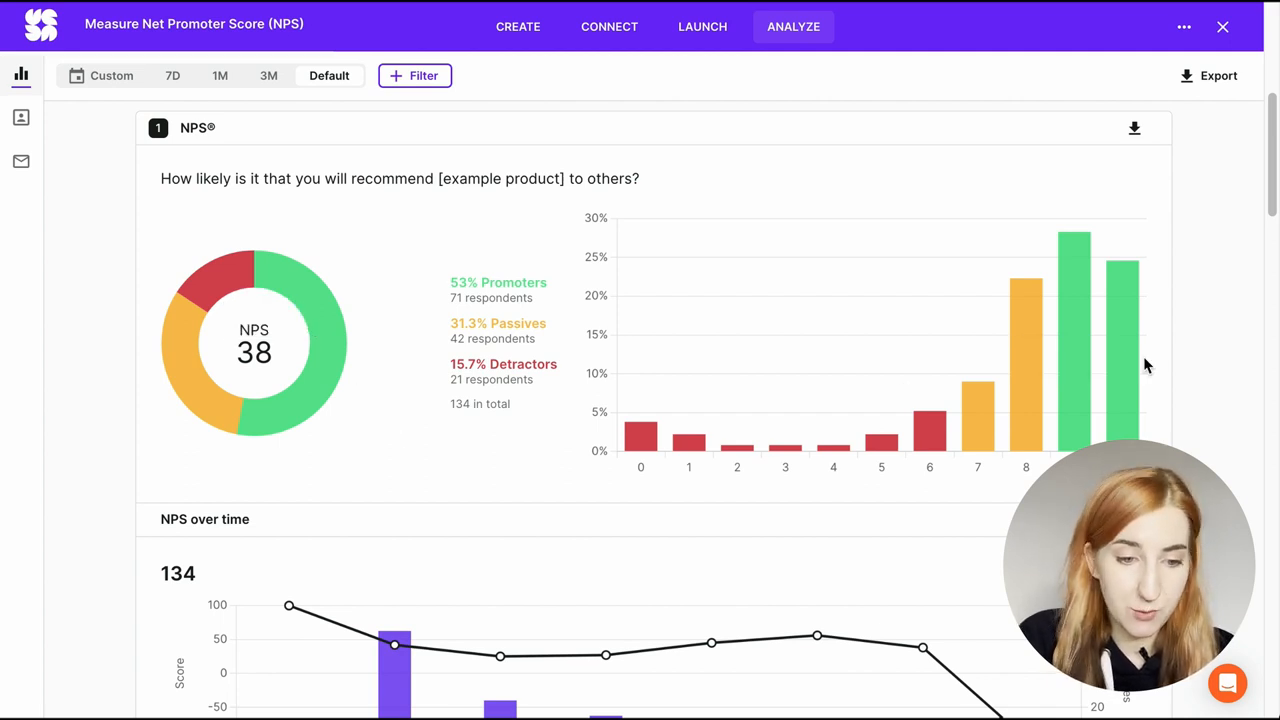
Step: Group NPS over time by Quarter and bring up the NPS chart's download options
scroll(down, 3)
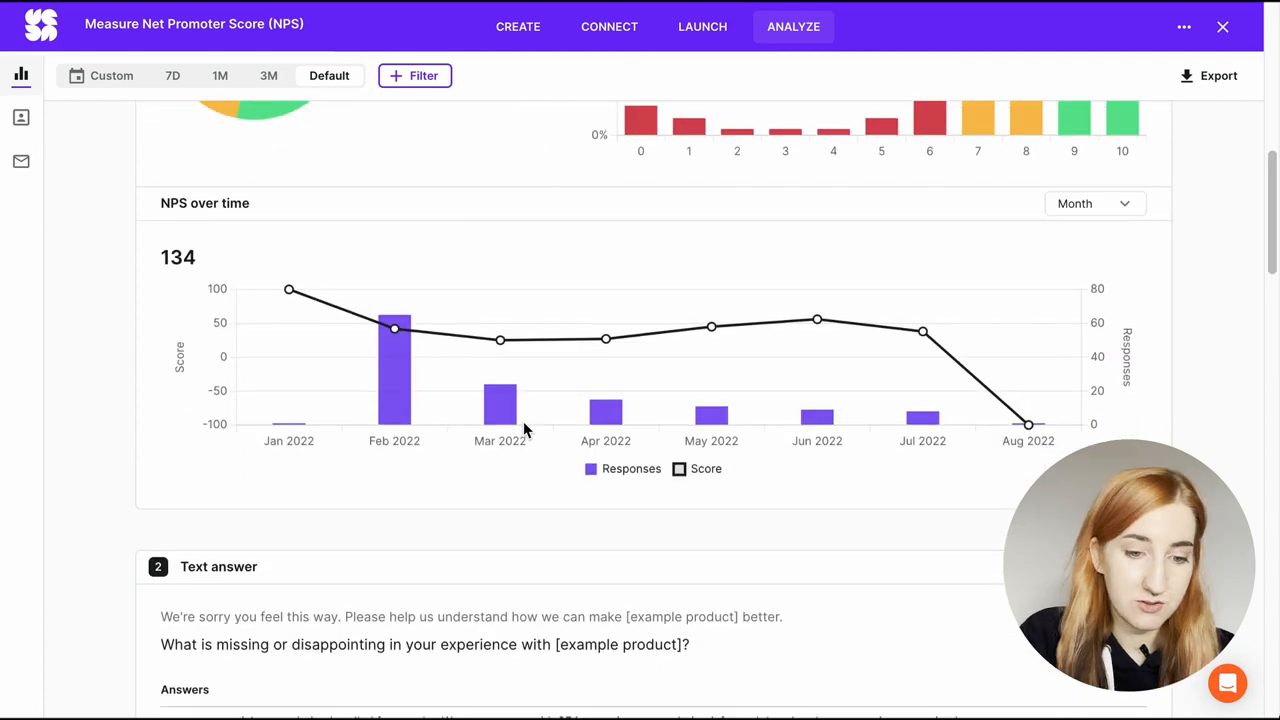
mouse_move(1094, 204)
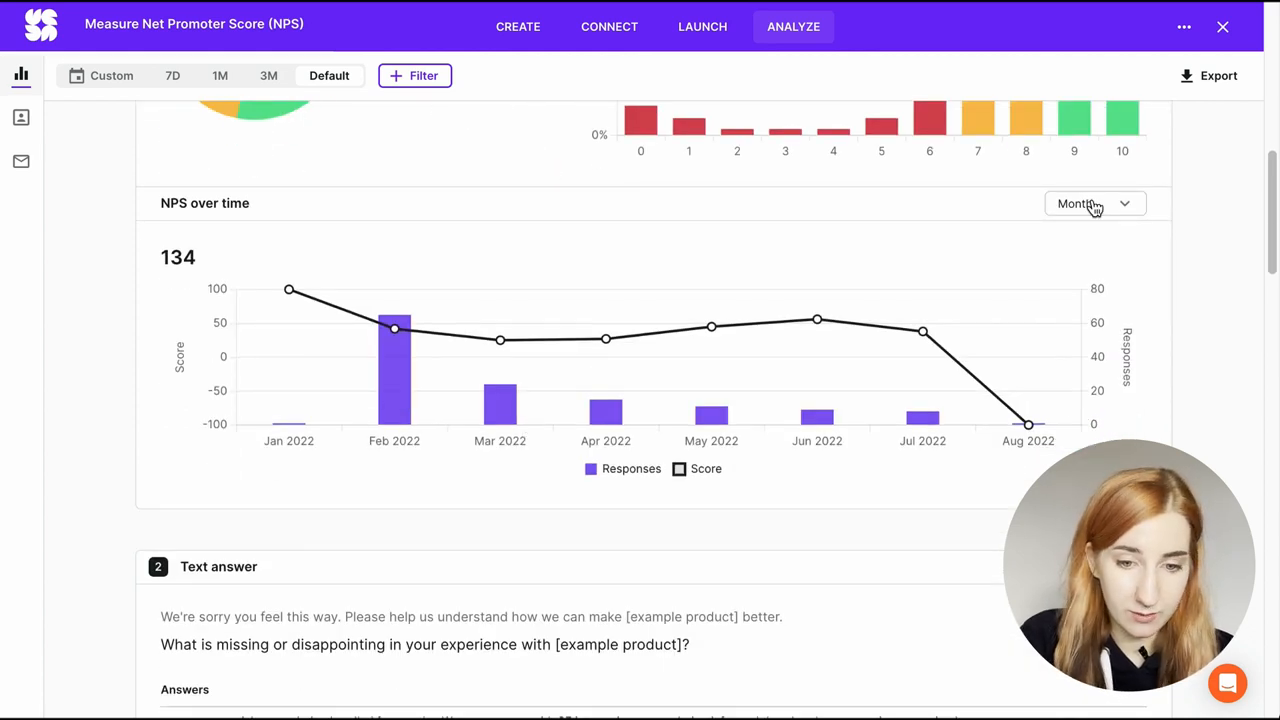
click(1094, 204)
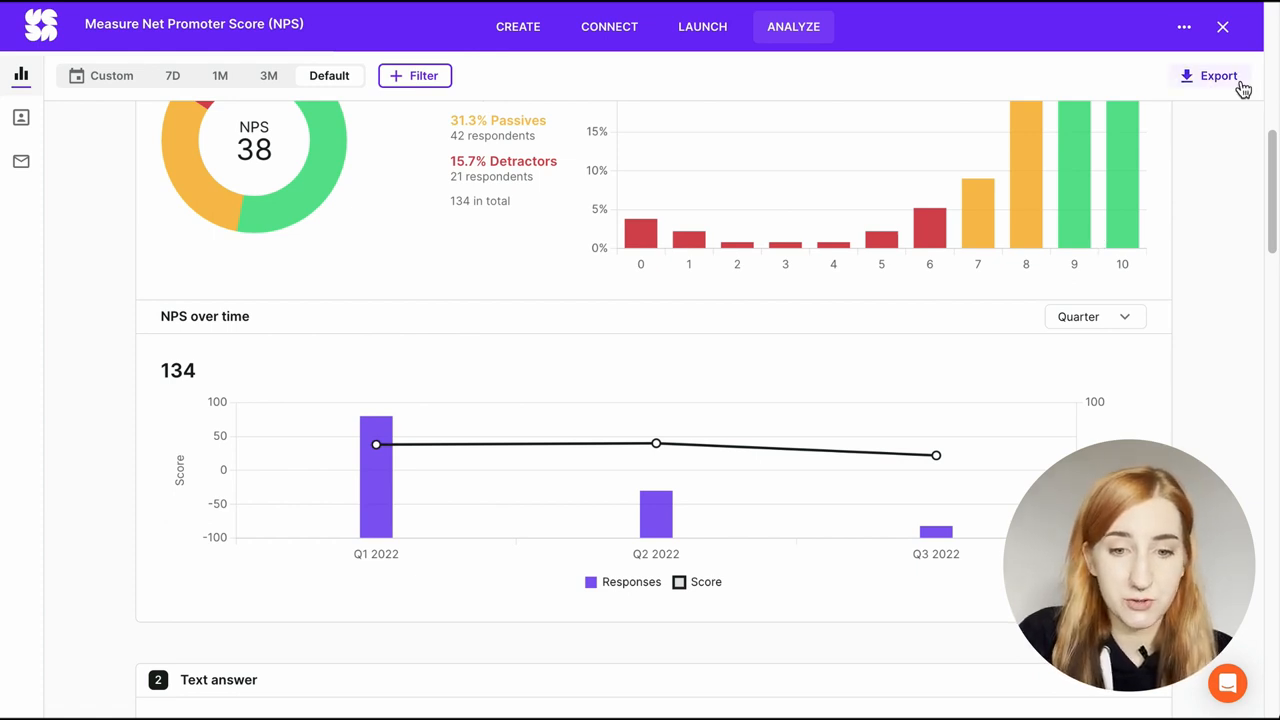
scroll(up, 3)
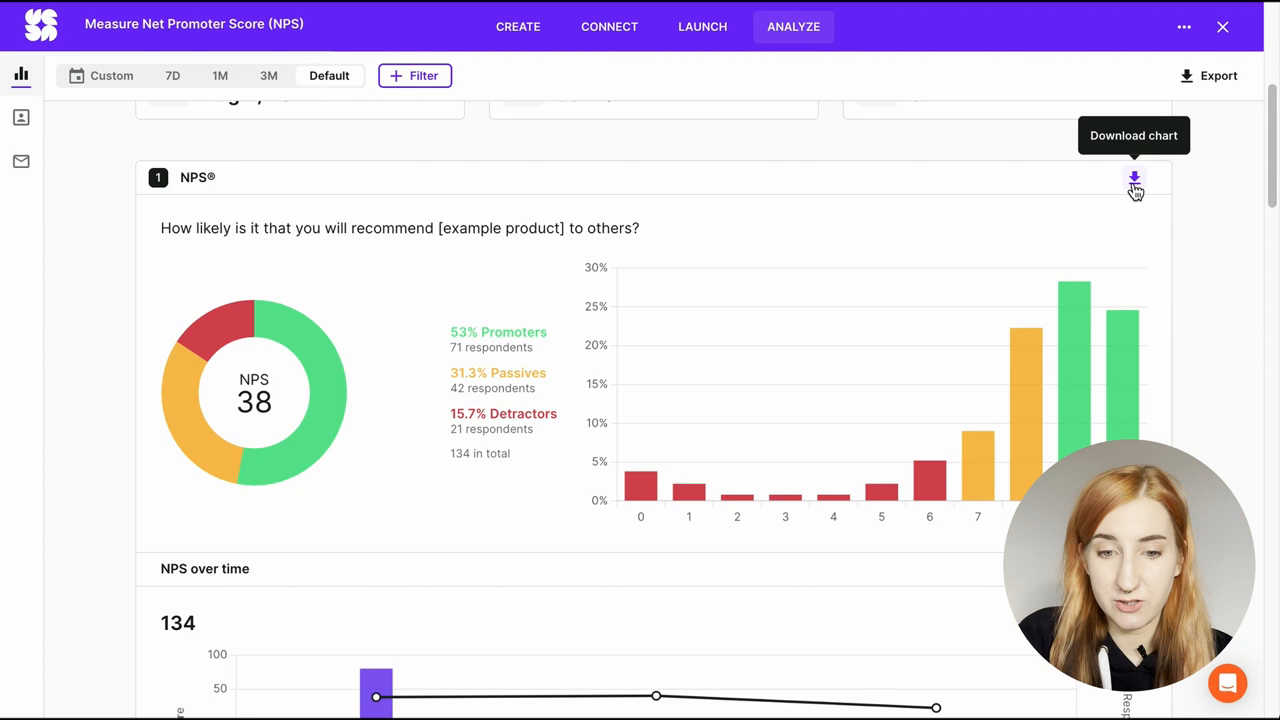
click(1134, 180)
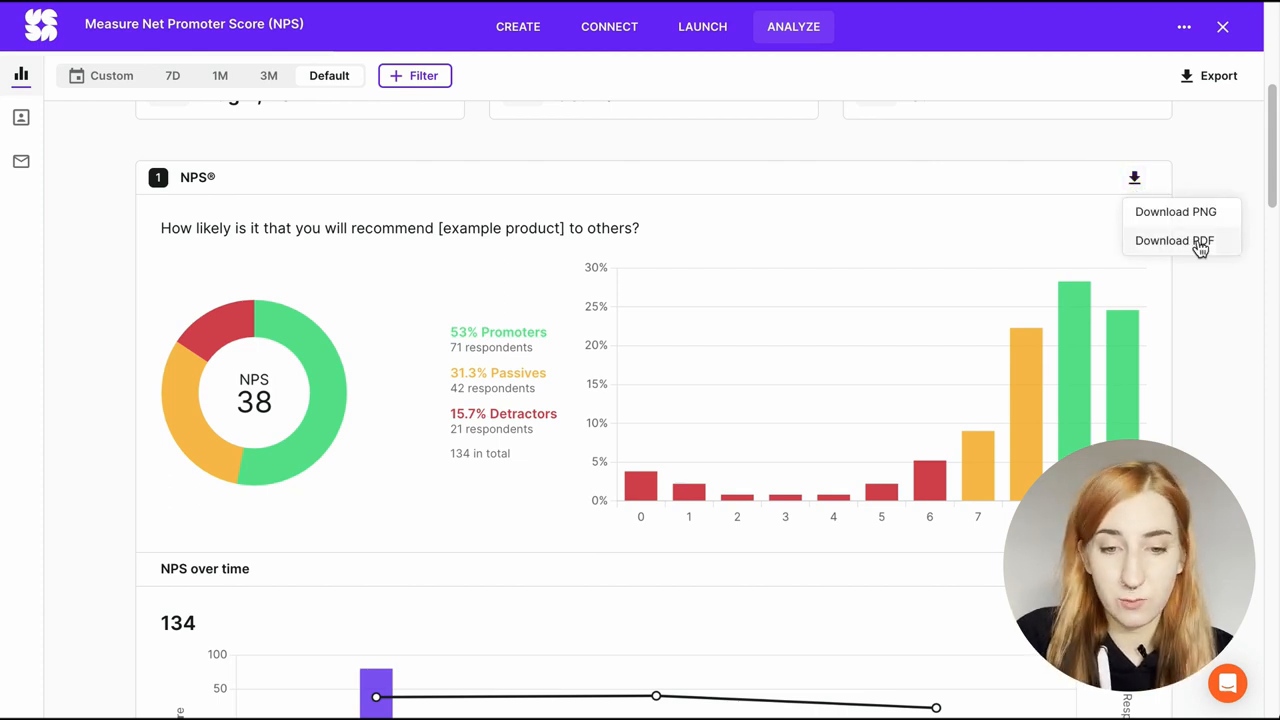
mouse_move(1228, 248)
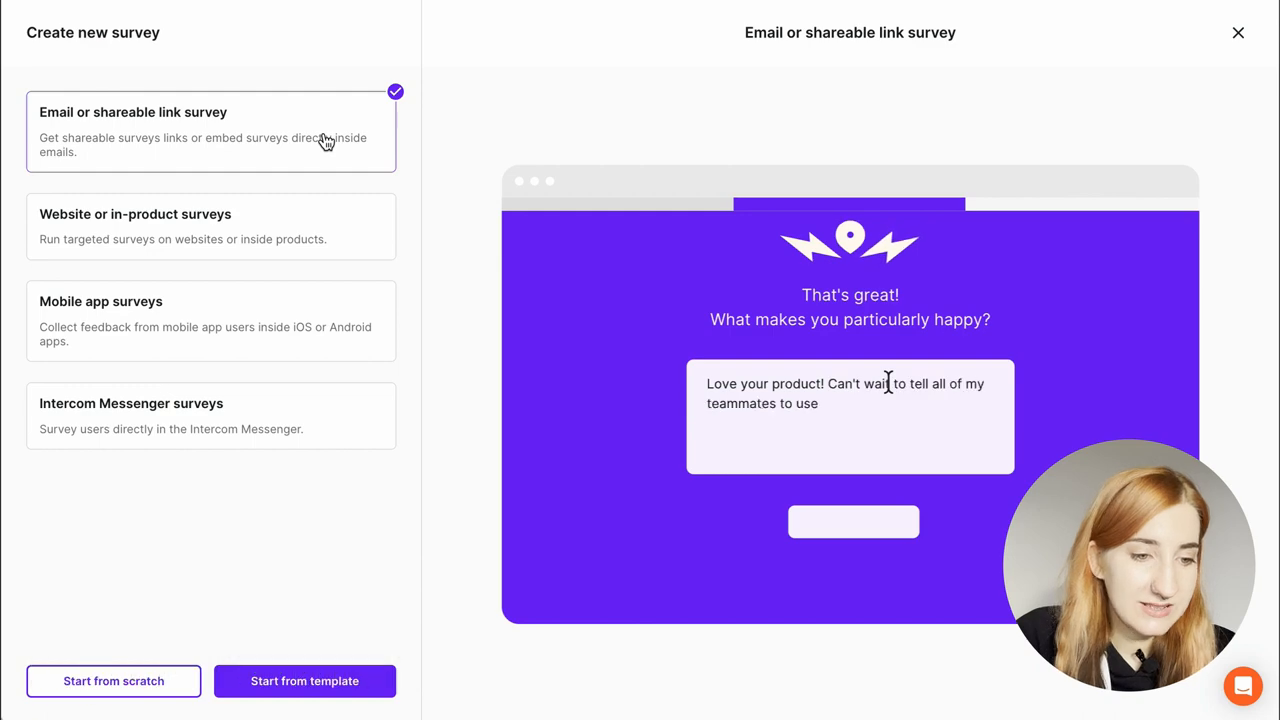
Step: Enter the NPS survey editor and go to its Configure settings
click(304, 680)
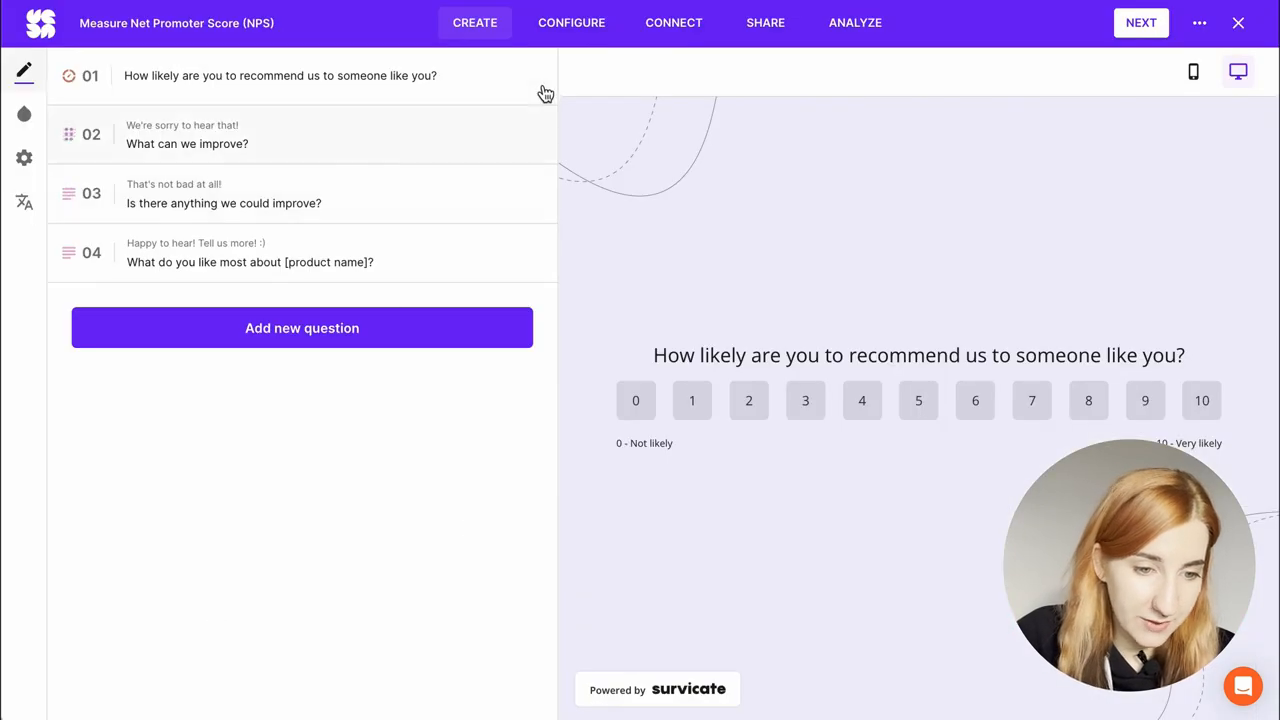
click(572, 22)
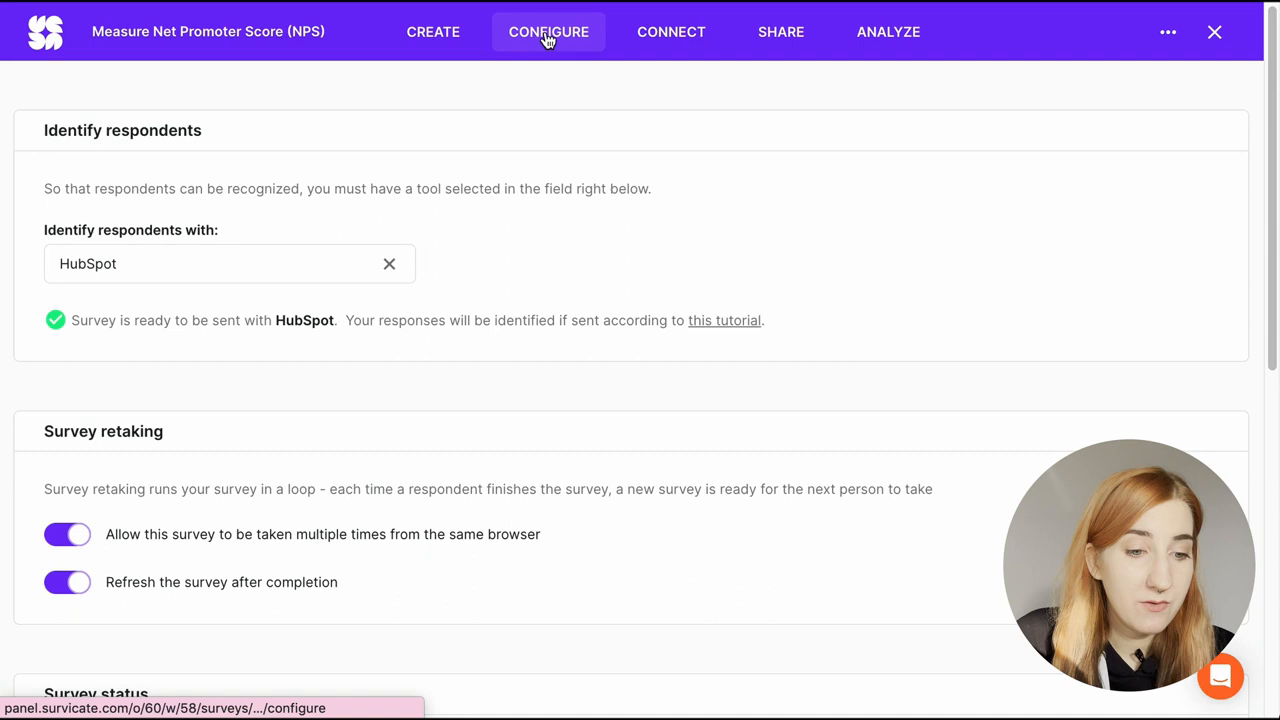
Step: Review respondent identification tools, keep HubSpot, and go to the survey's Share page
click(216, 264)
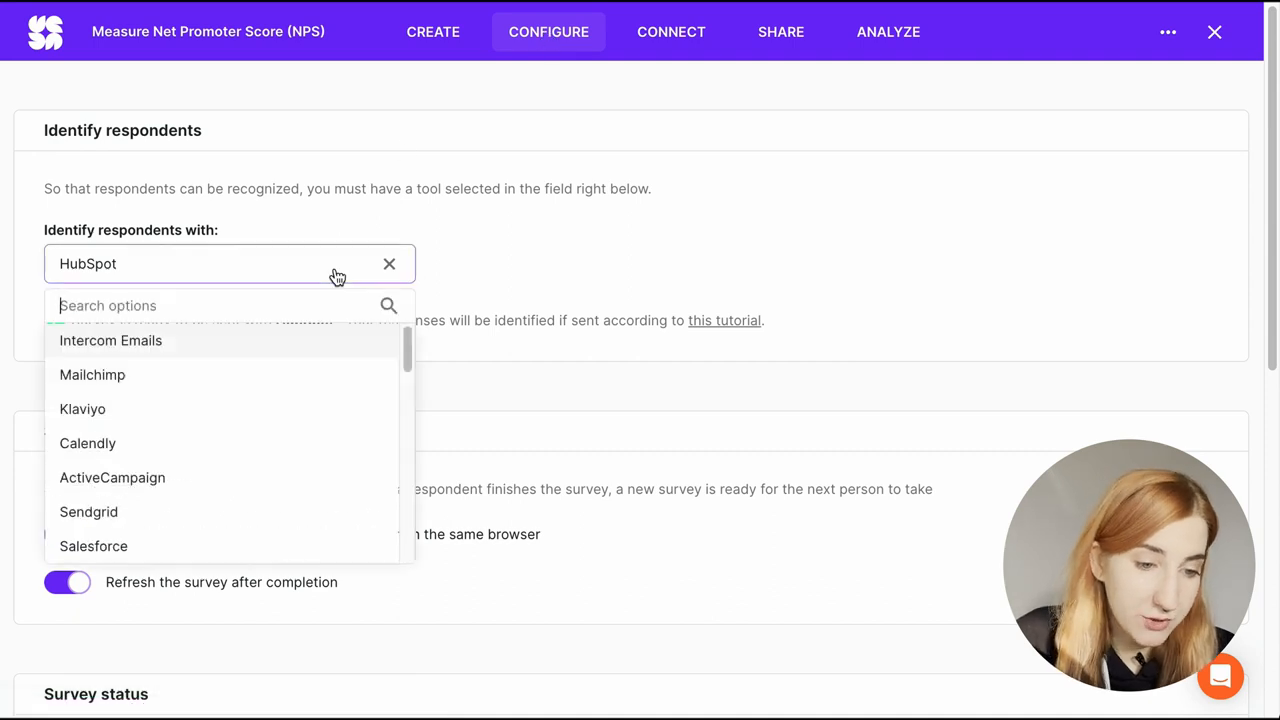
mouse_move(188, 418)
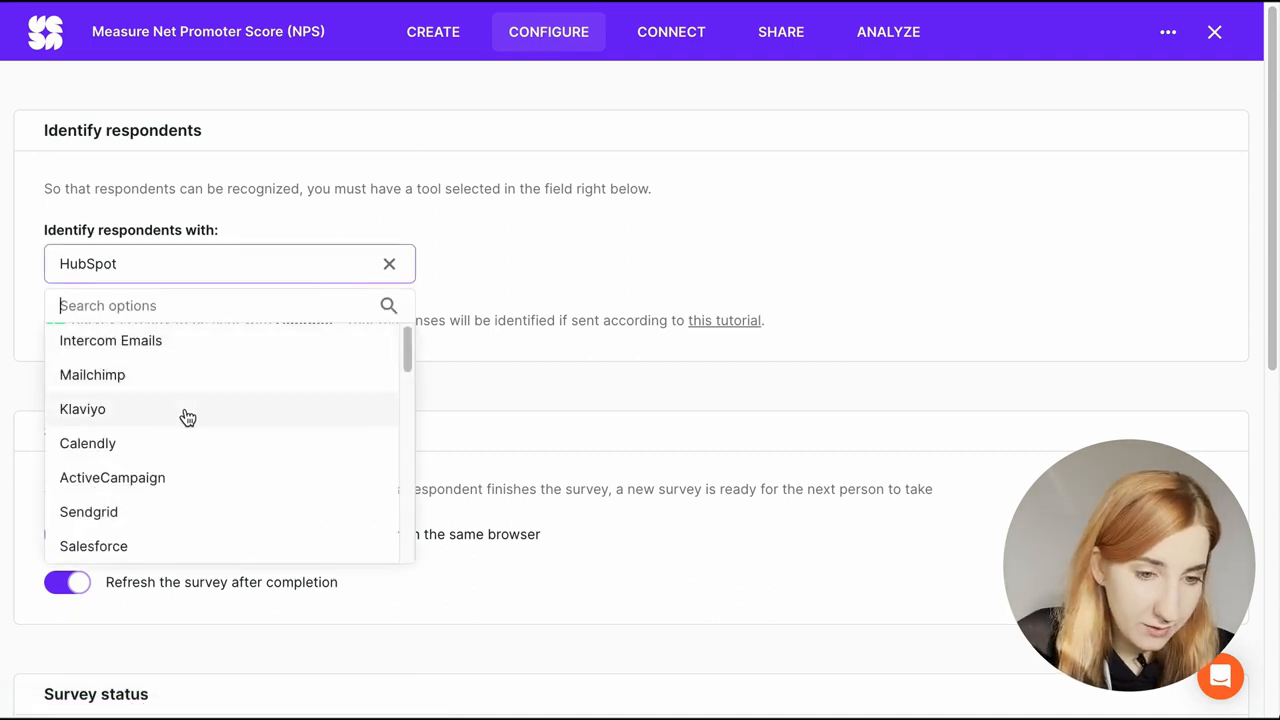
mouse_move(624, 232)
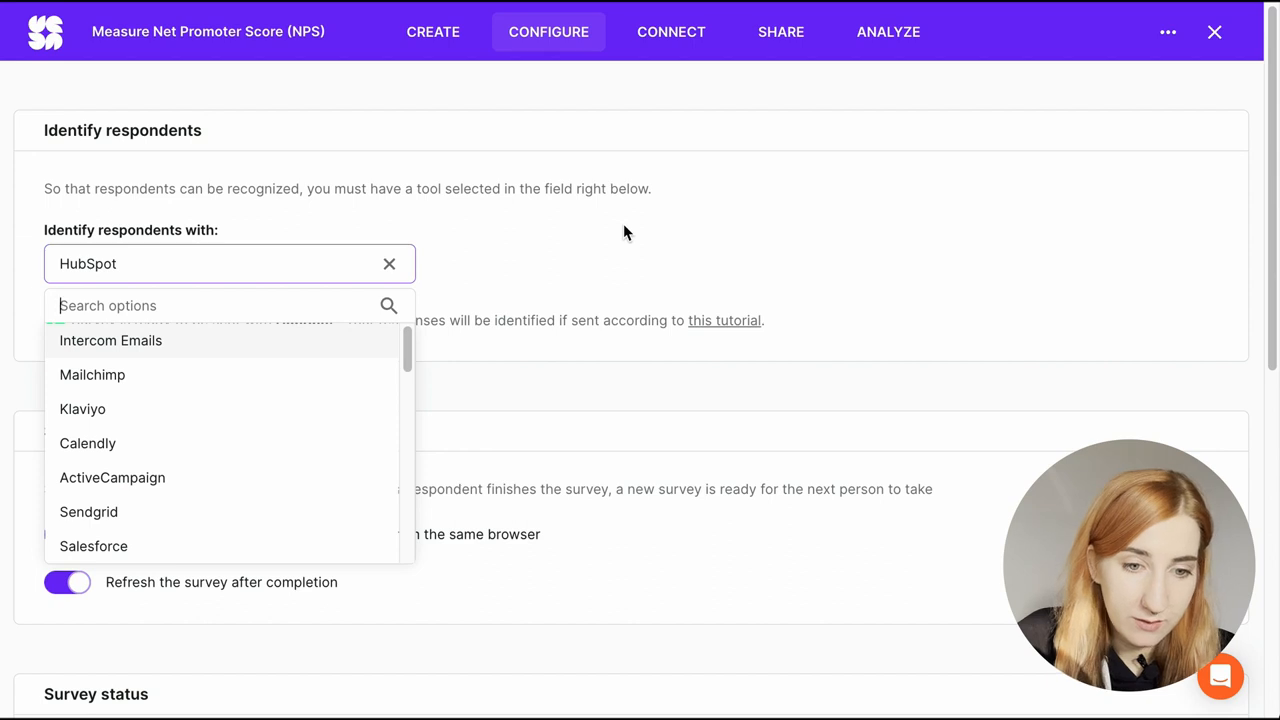
click(780, 32)
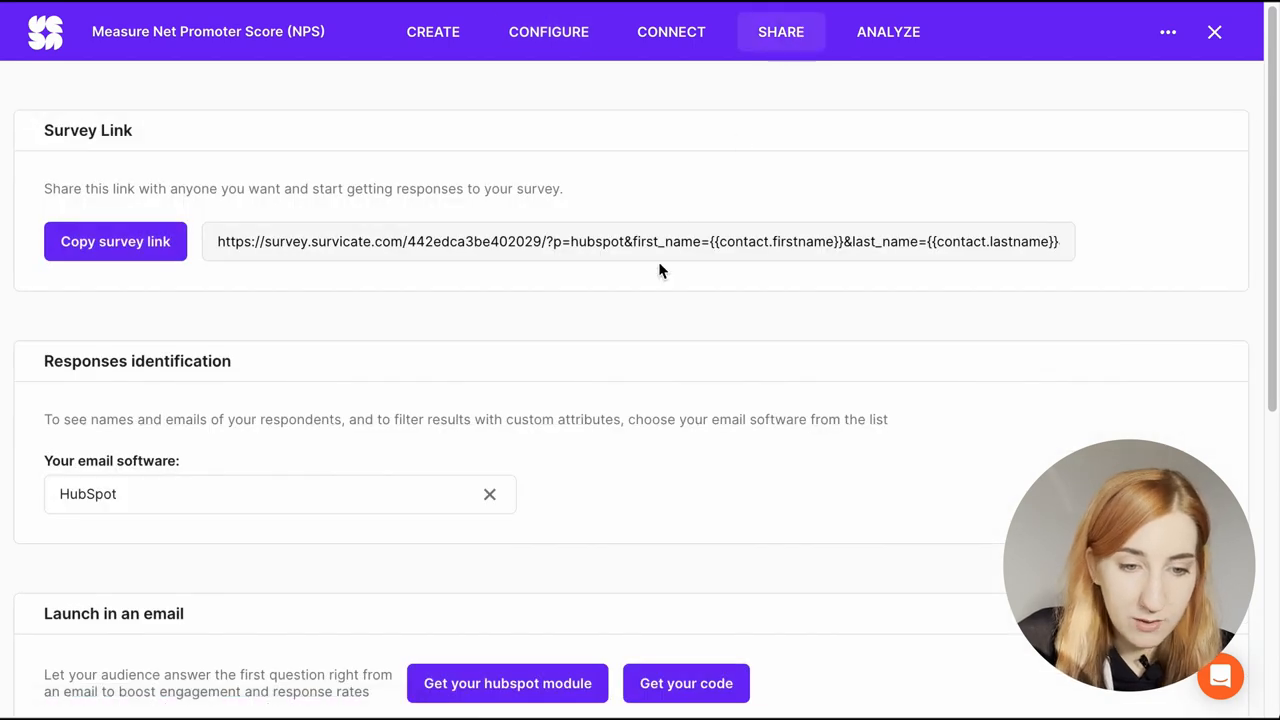
mouse_move(860, 264)
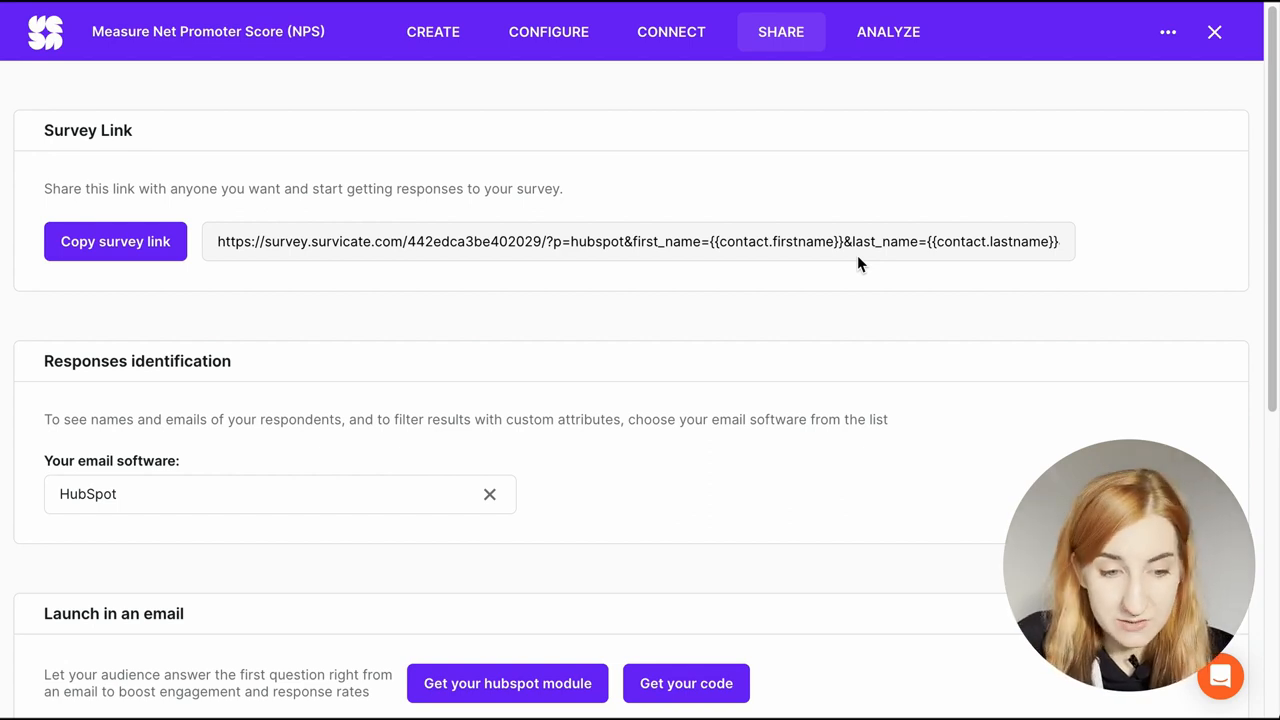
mouse_move(888, 32)
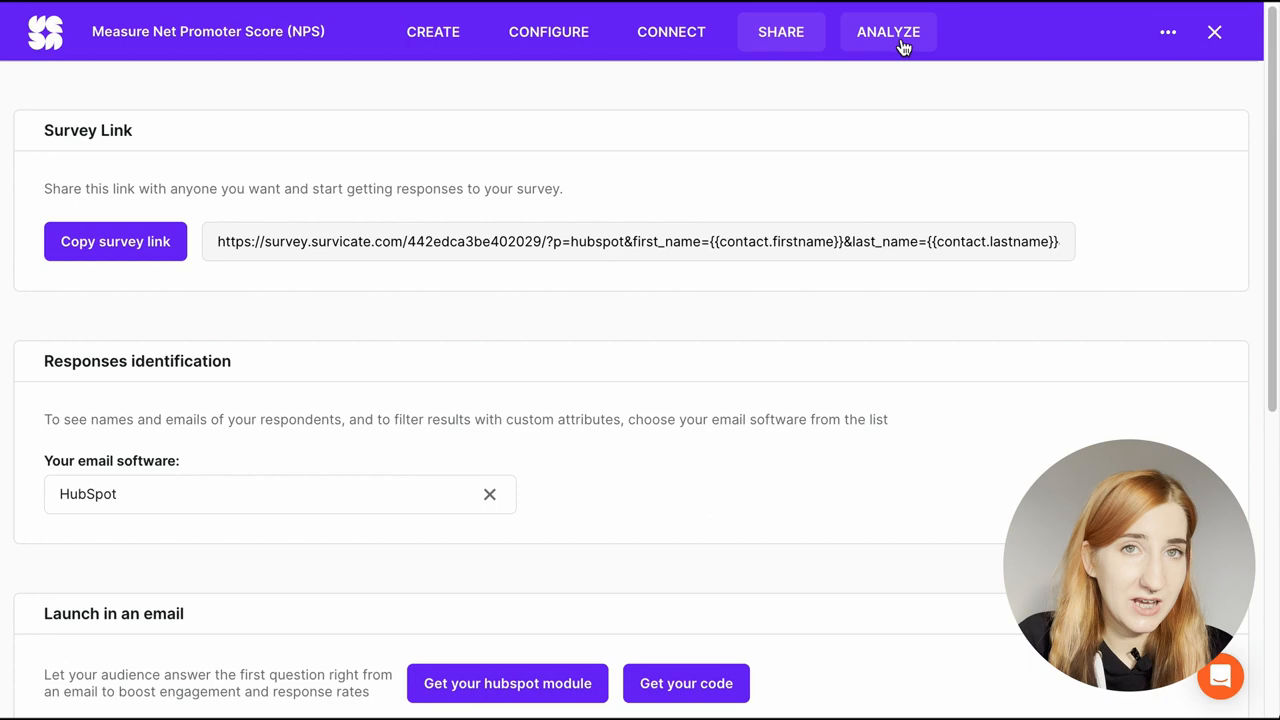
Step: Go to the Analyze results dashboard of the NPS survey
click(888, 32)
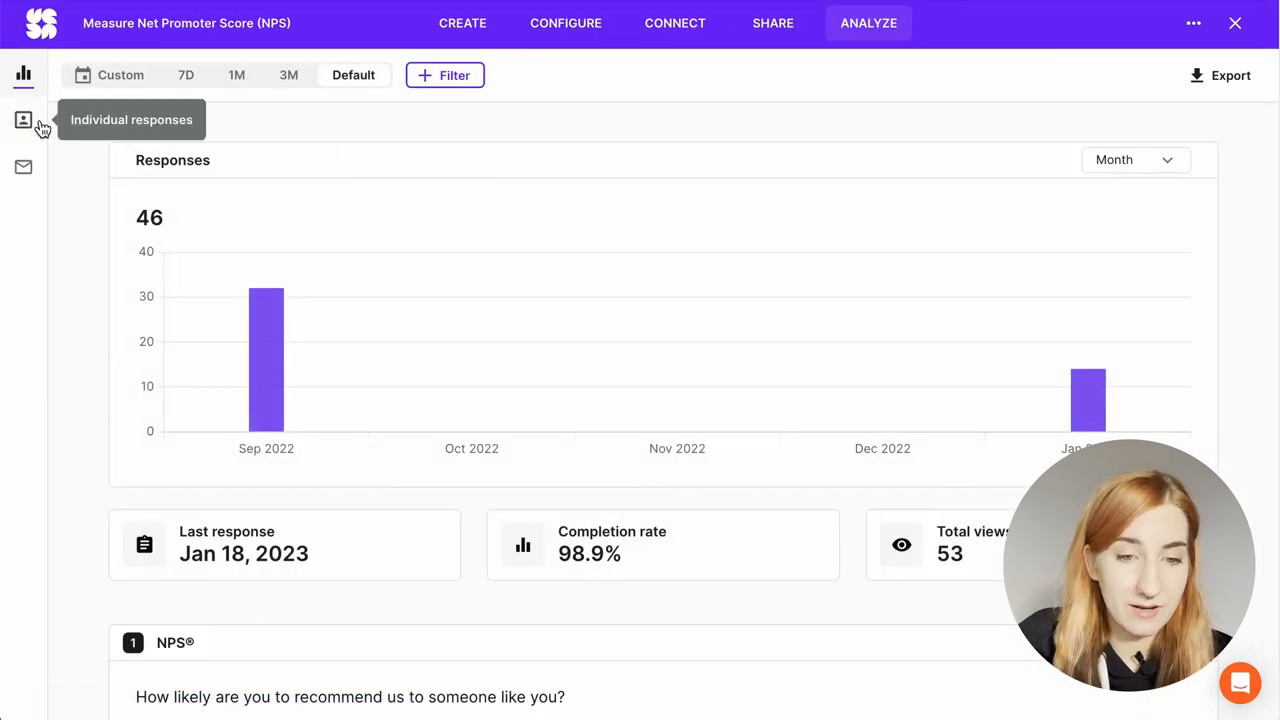
Step: Filter individual responses to recommend-question scores between 0 and 6
click(24, 120)
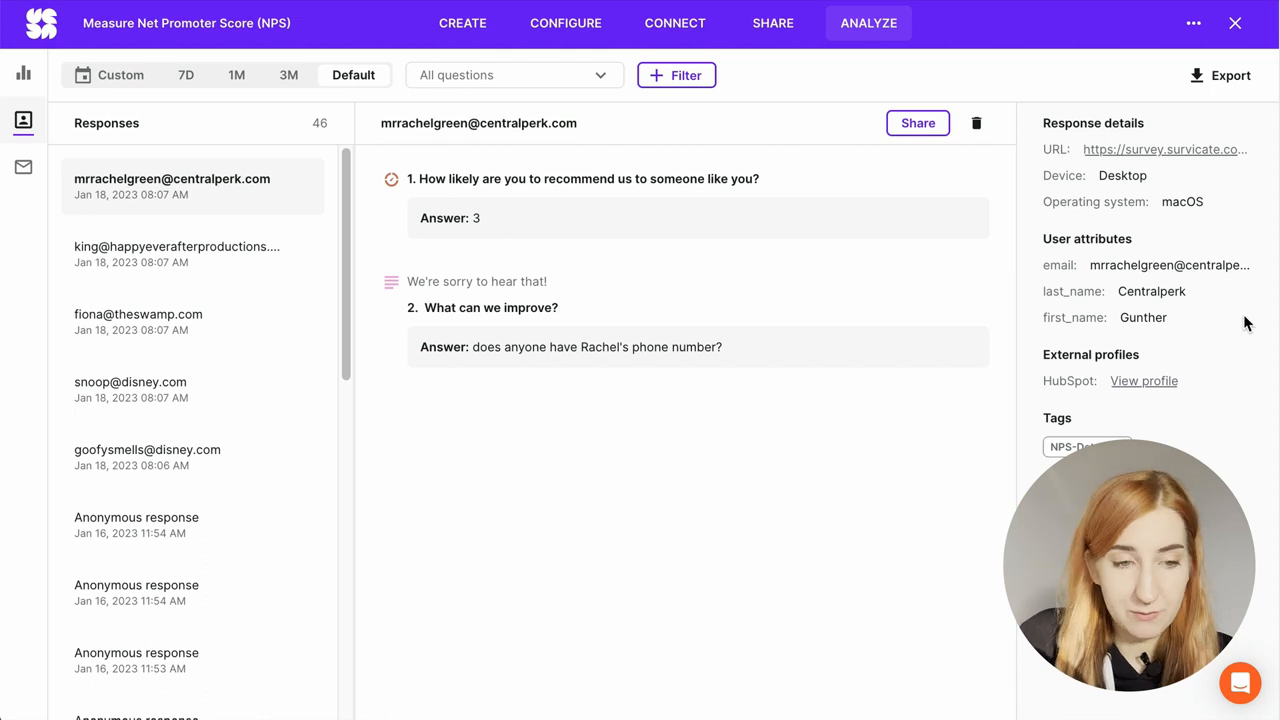
click(676, 76)
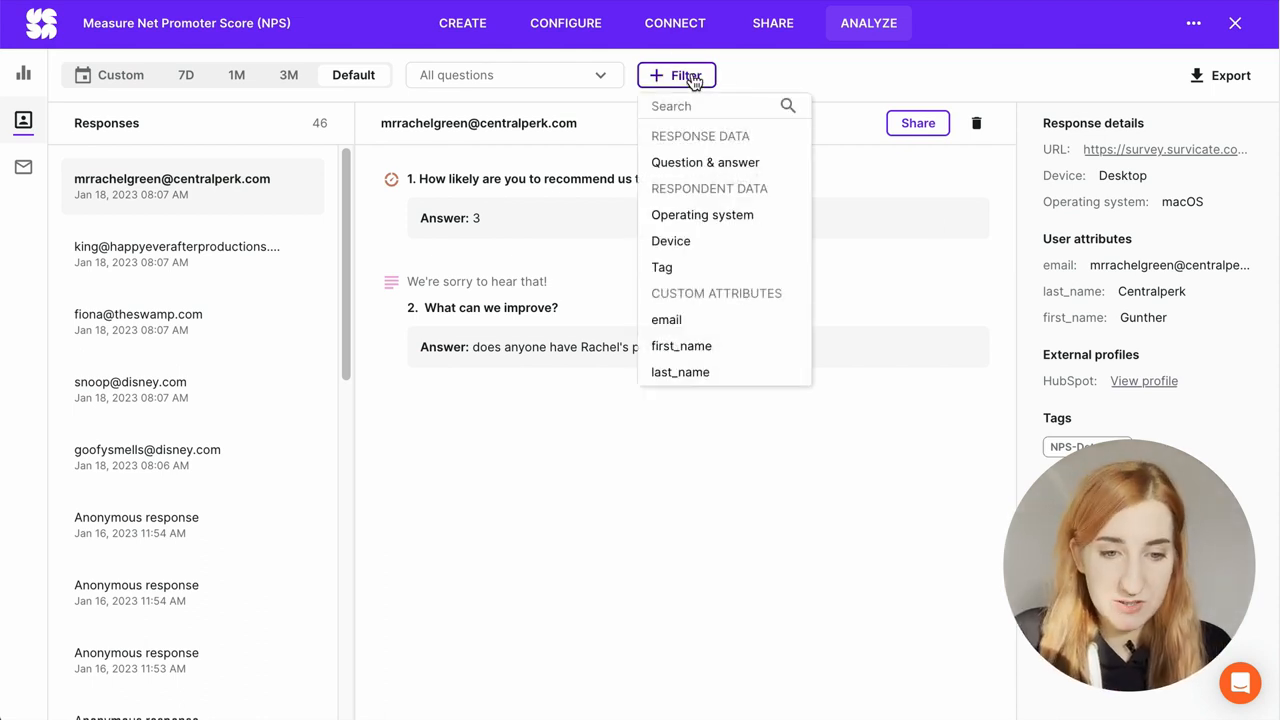
click(704, 162)
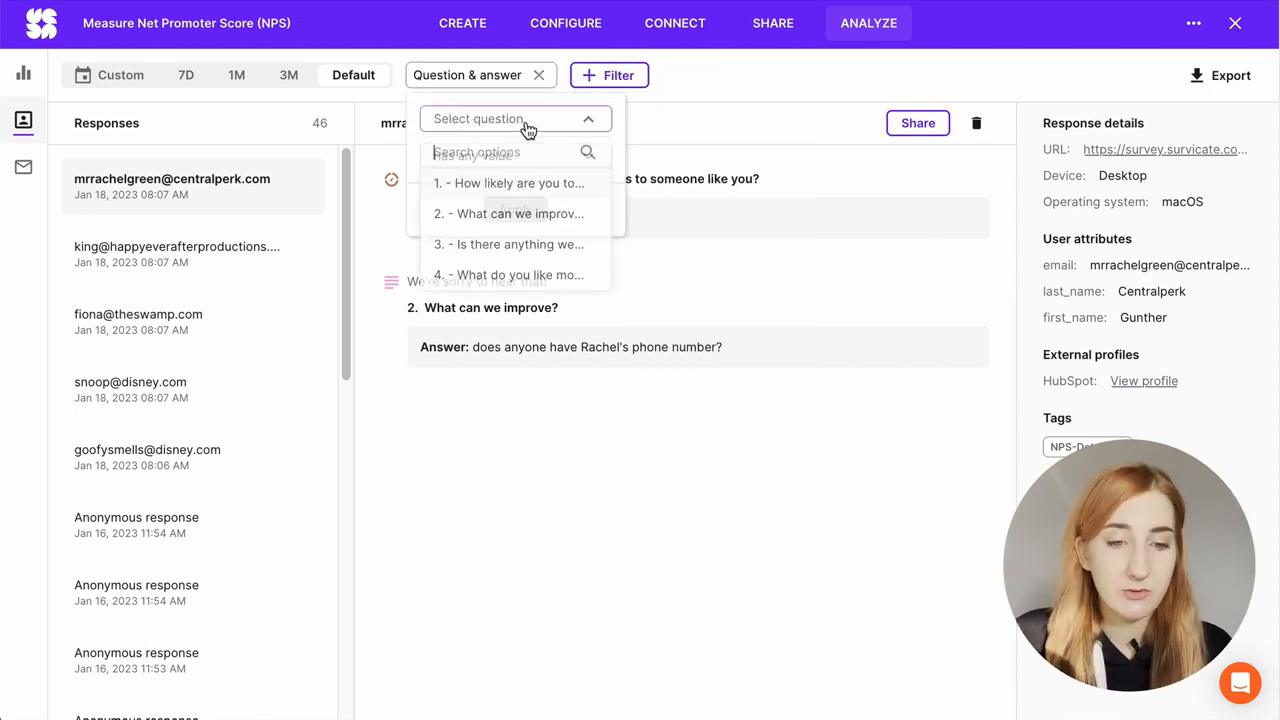
click(508, 184)
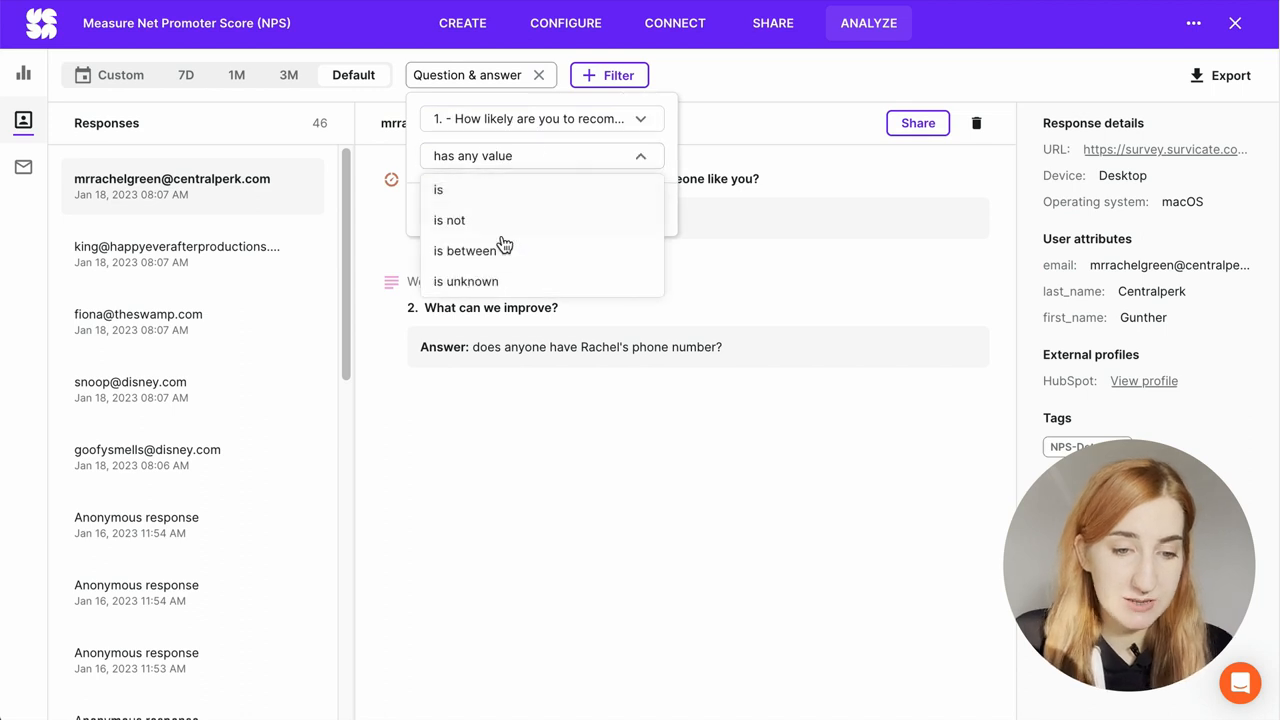
click(464, 250)
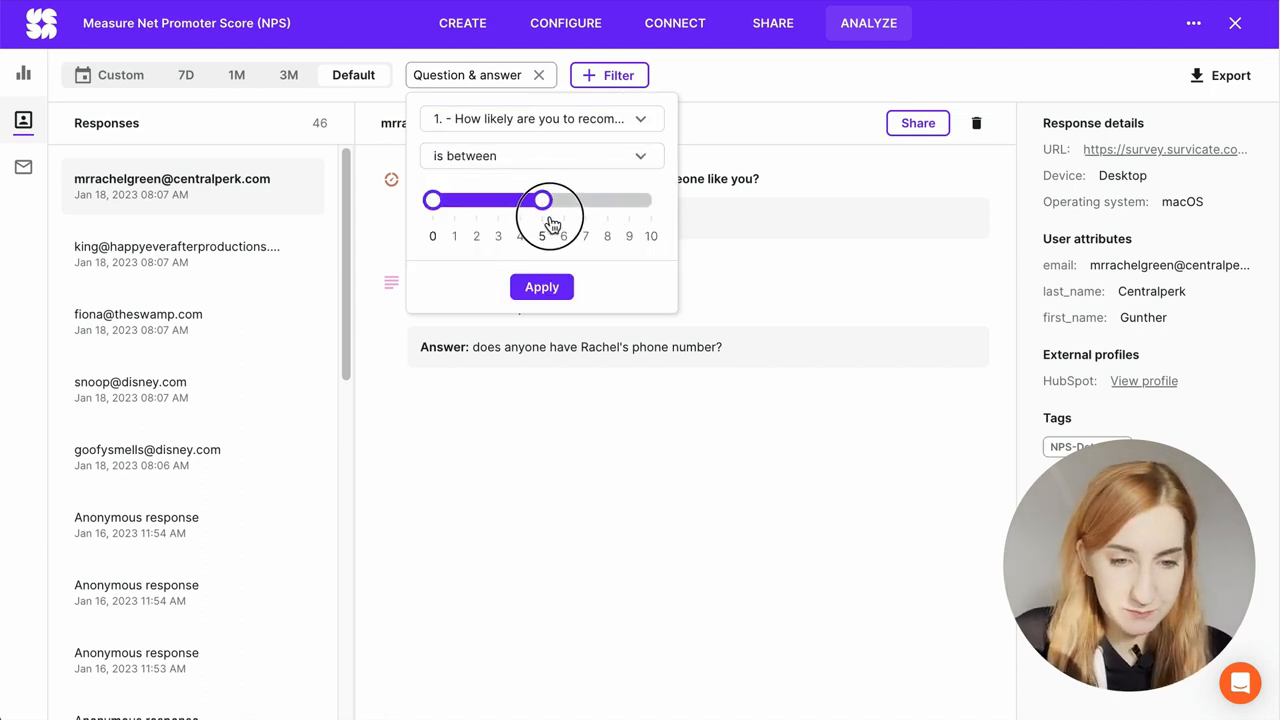
click(540, 288)
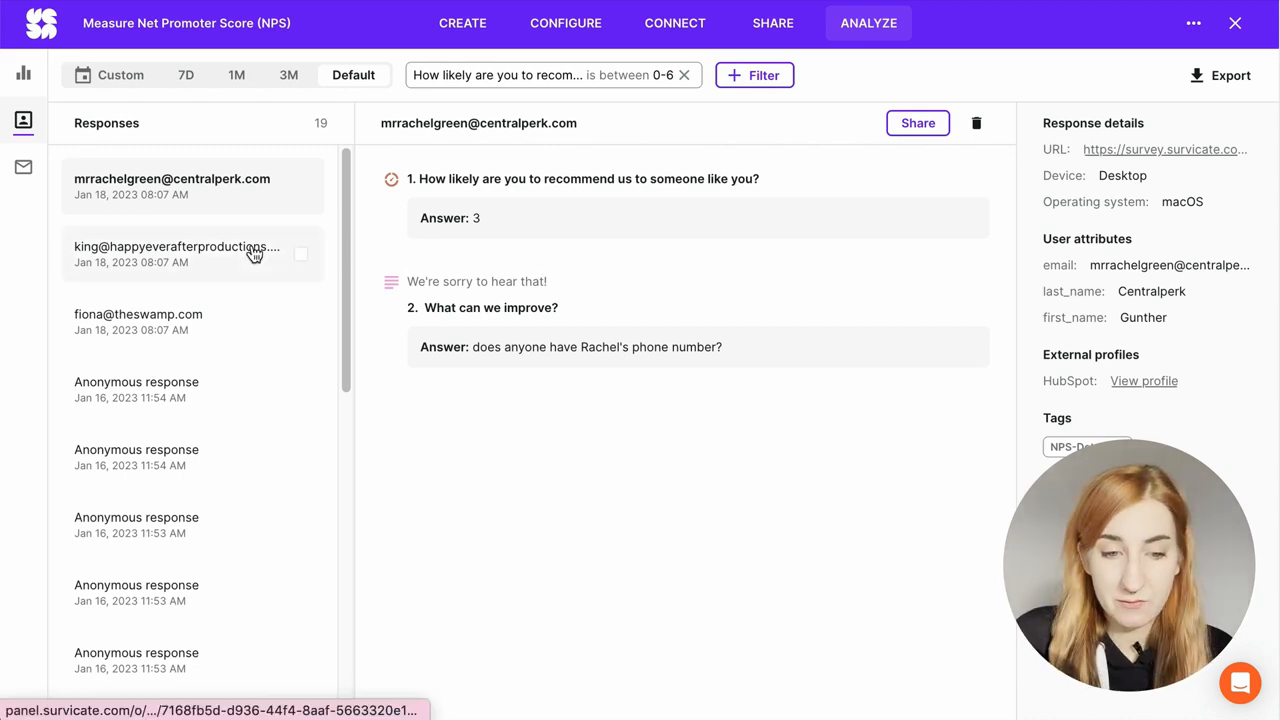
Step: Export the filtered detractor responses as CSV and download the file
click(176, 254)
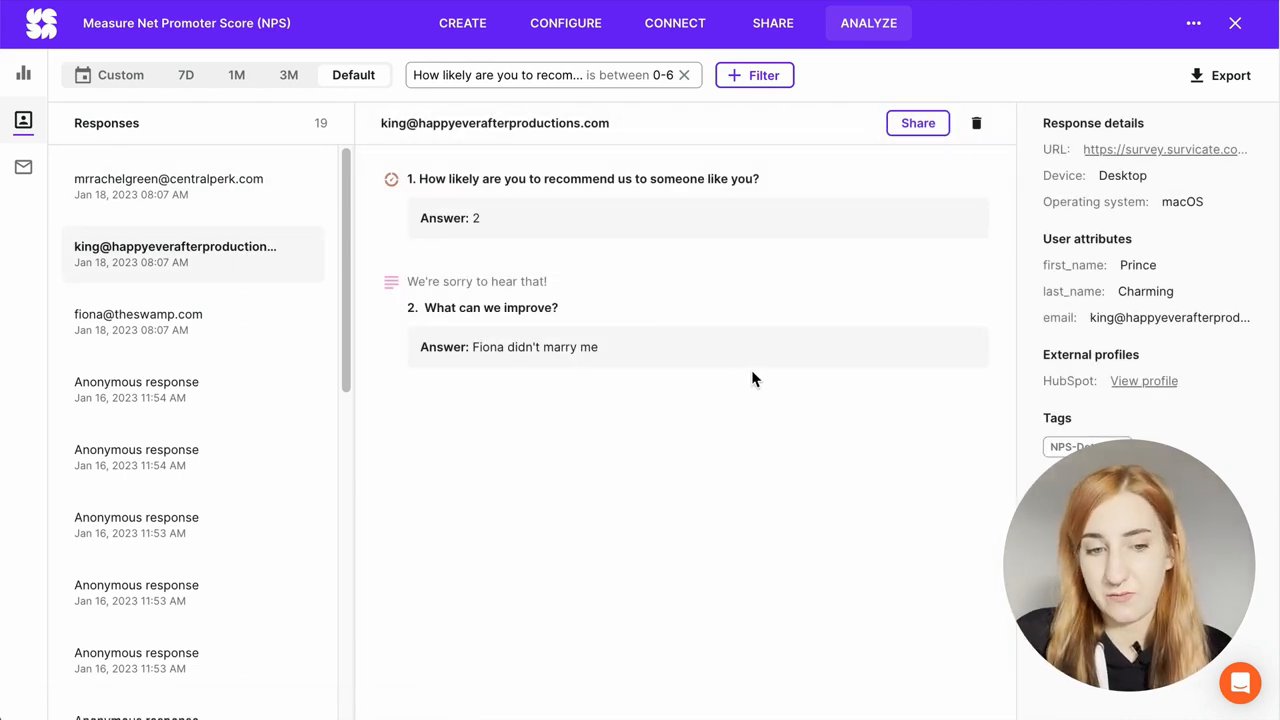
click(1218, 76)
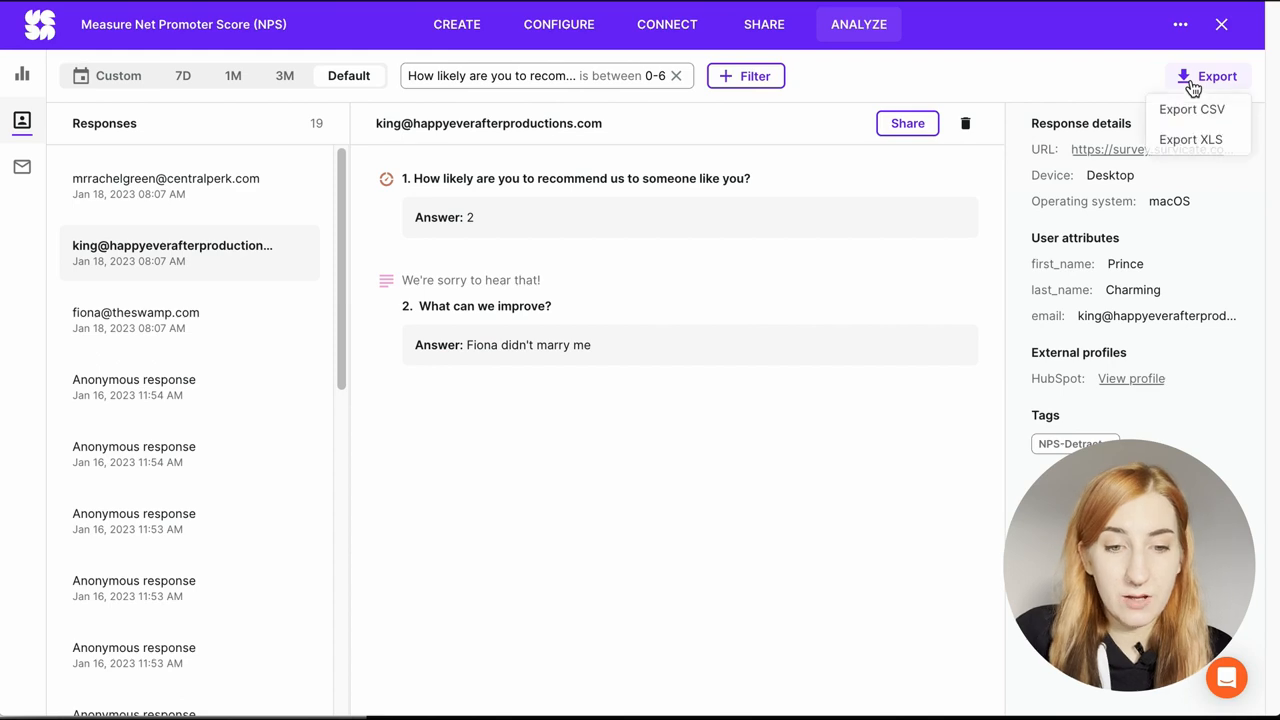
click(1192, 108)
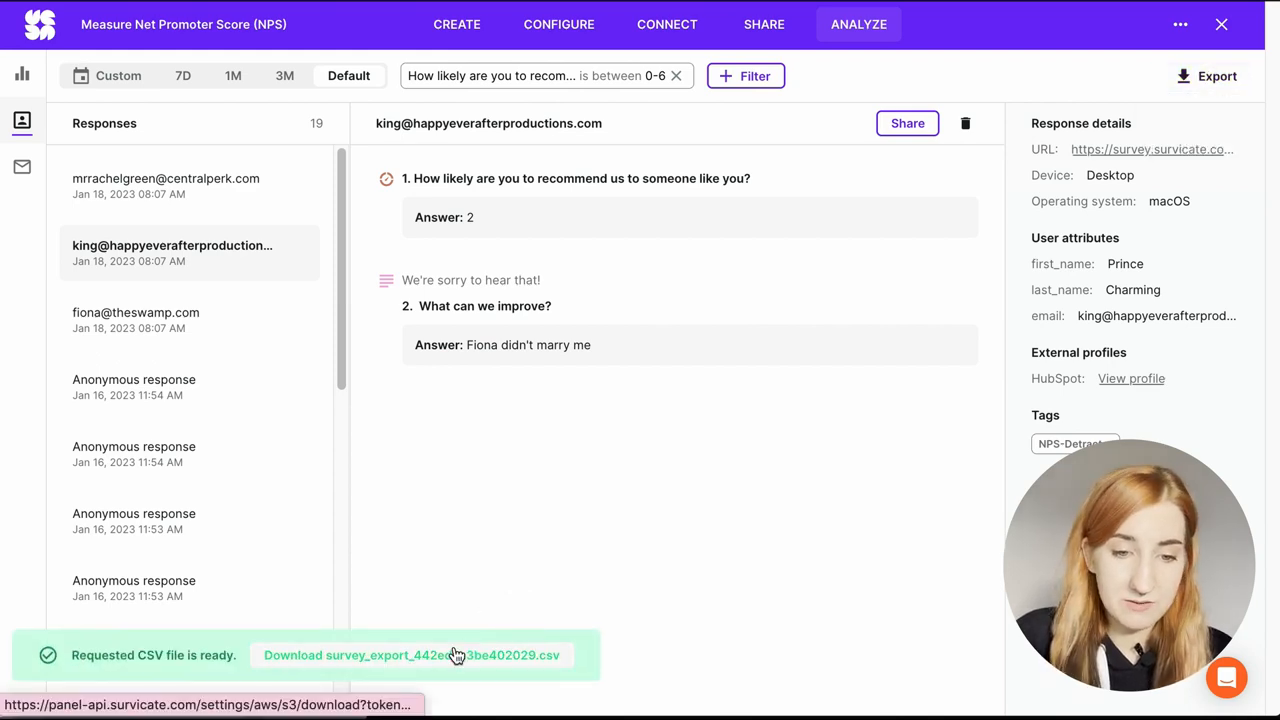
click(410, 656)
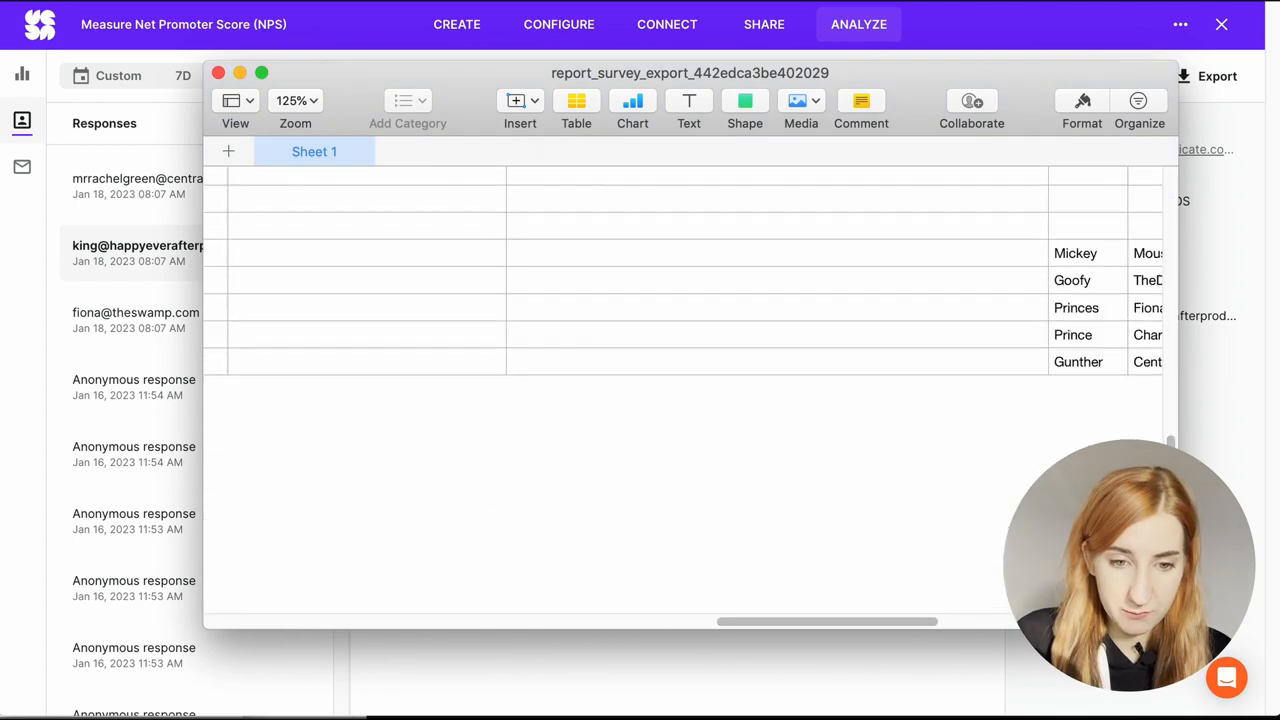
Step: Review the exported CSV in Numbers and return to Survicate's Connected integrations
click(456, 24)
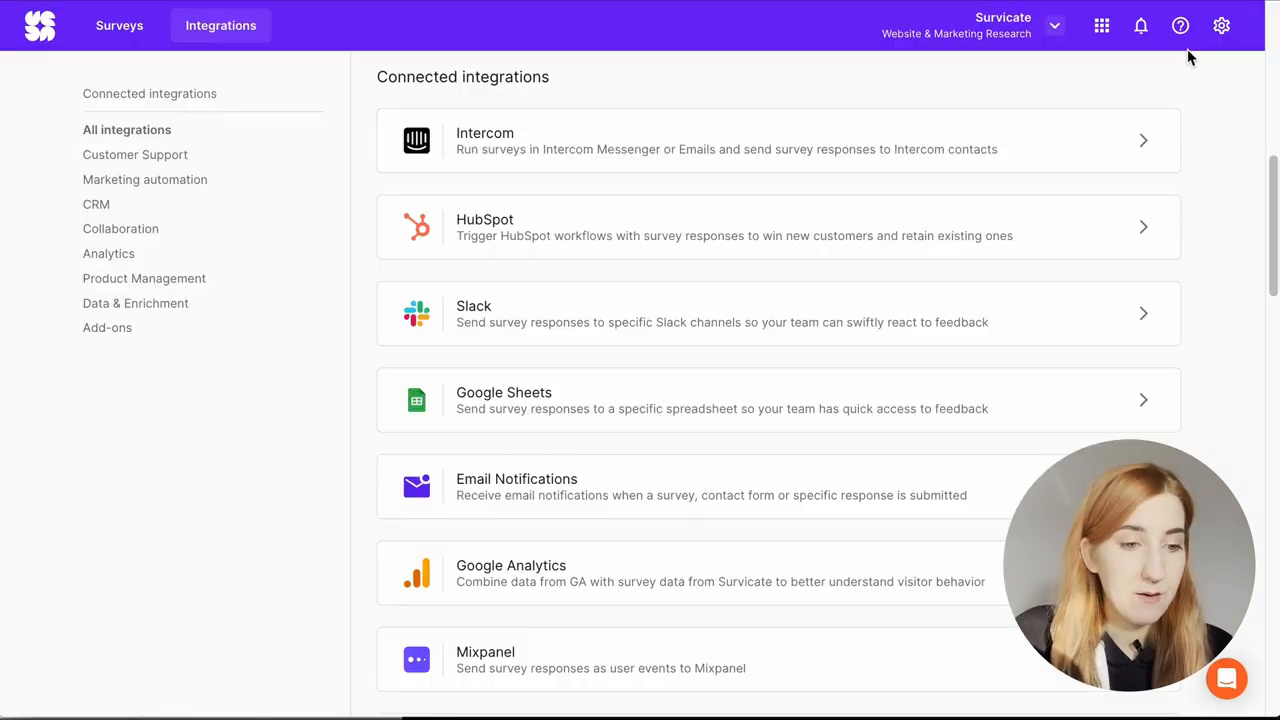
Step: Check the developer docs, then start a new Intercom Messenger survey
click(1180, 24)
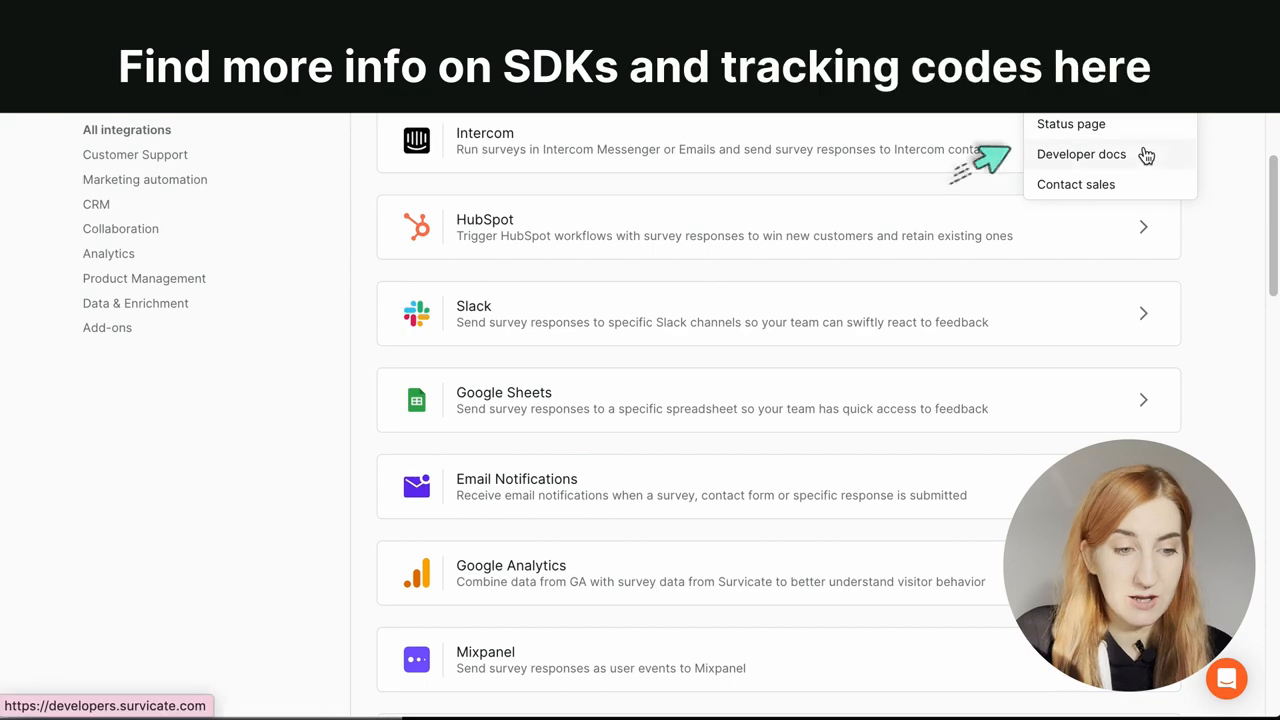
mouse_move(1144, 156)
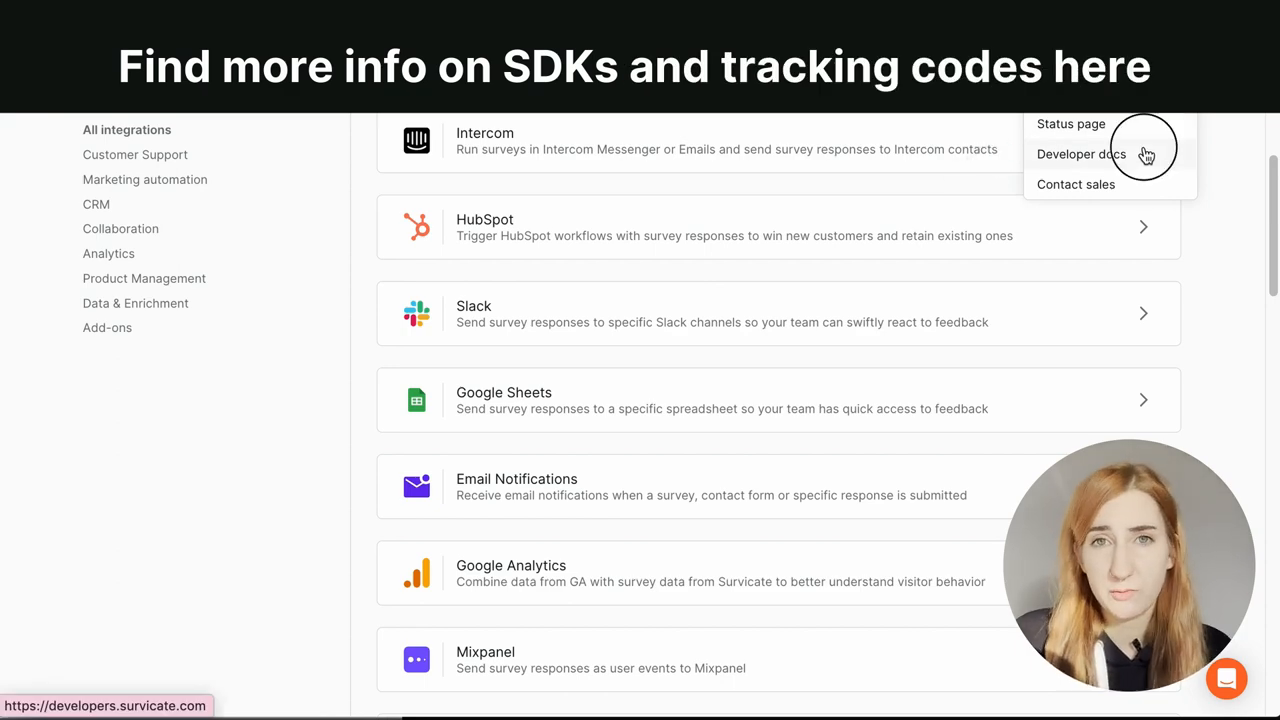
click(1080, 154)
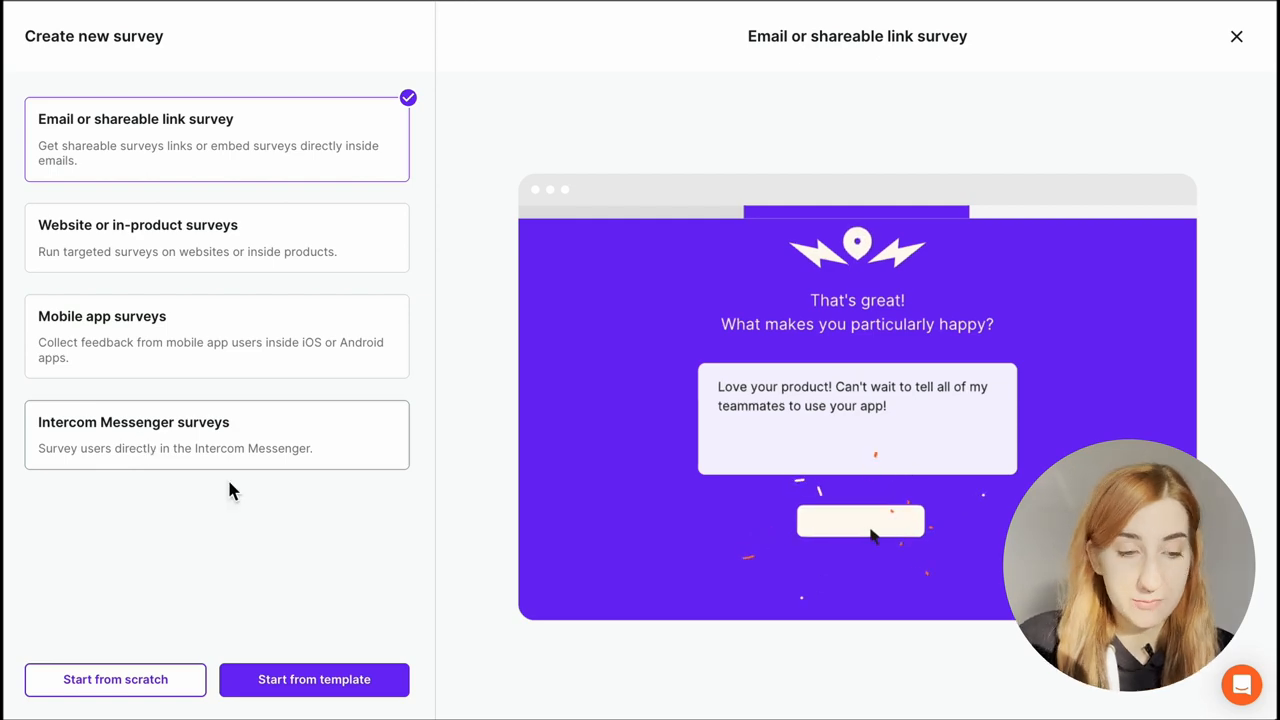
mouse_move(260, 458)
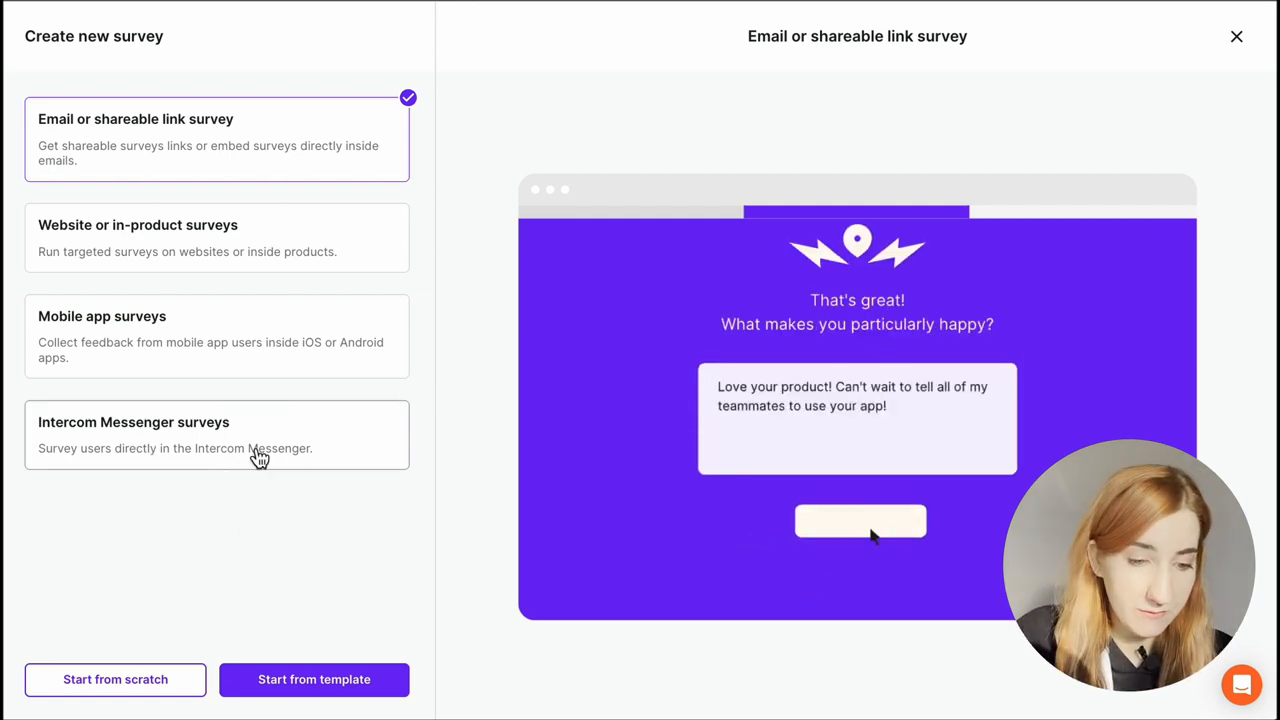
click(314, 680)
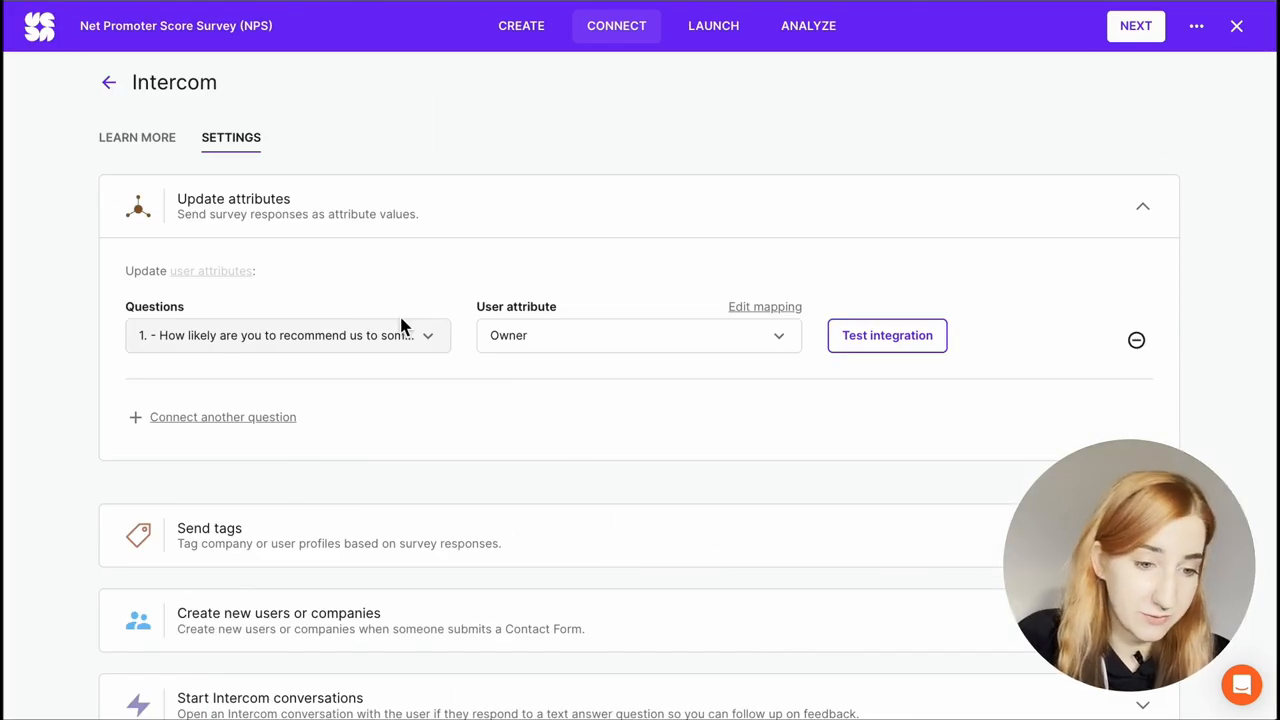
mouse_move(336, 364)
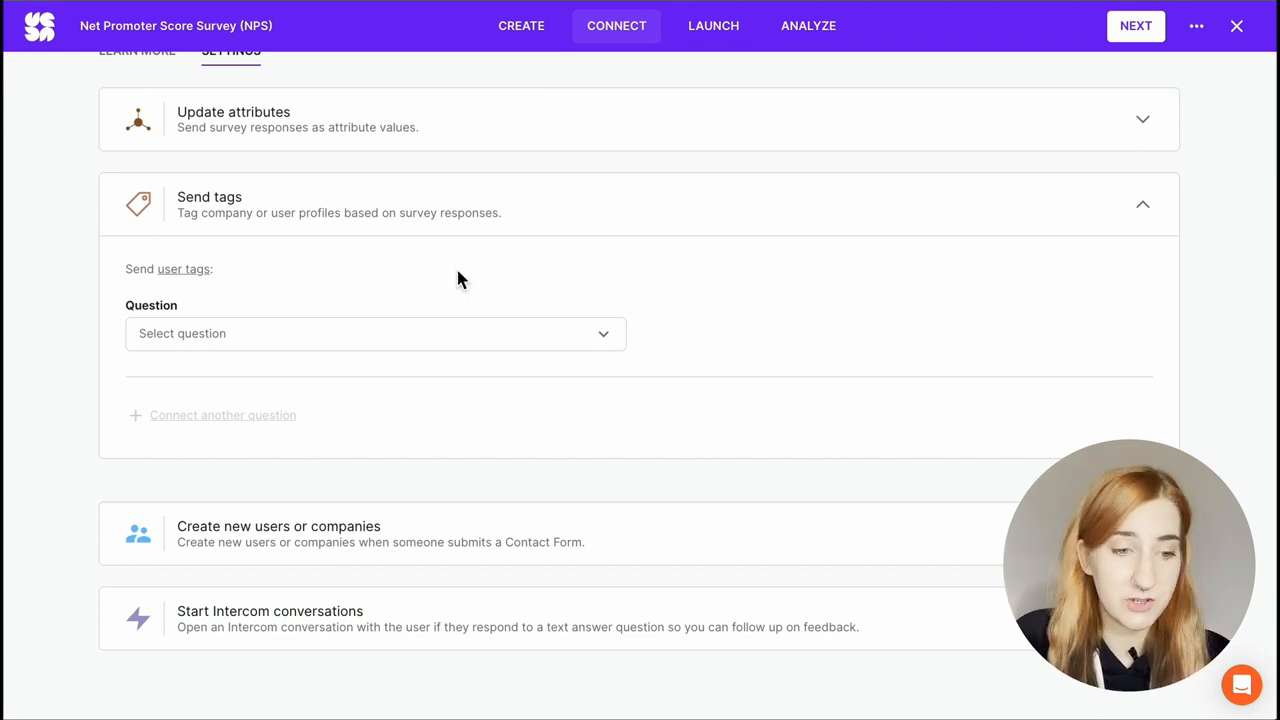
Step: Pick the recommend question in Intercom Send tags for the 'Q1 NPS detractors' tag
click(376, 332)
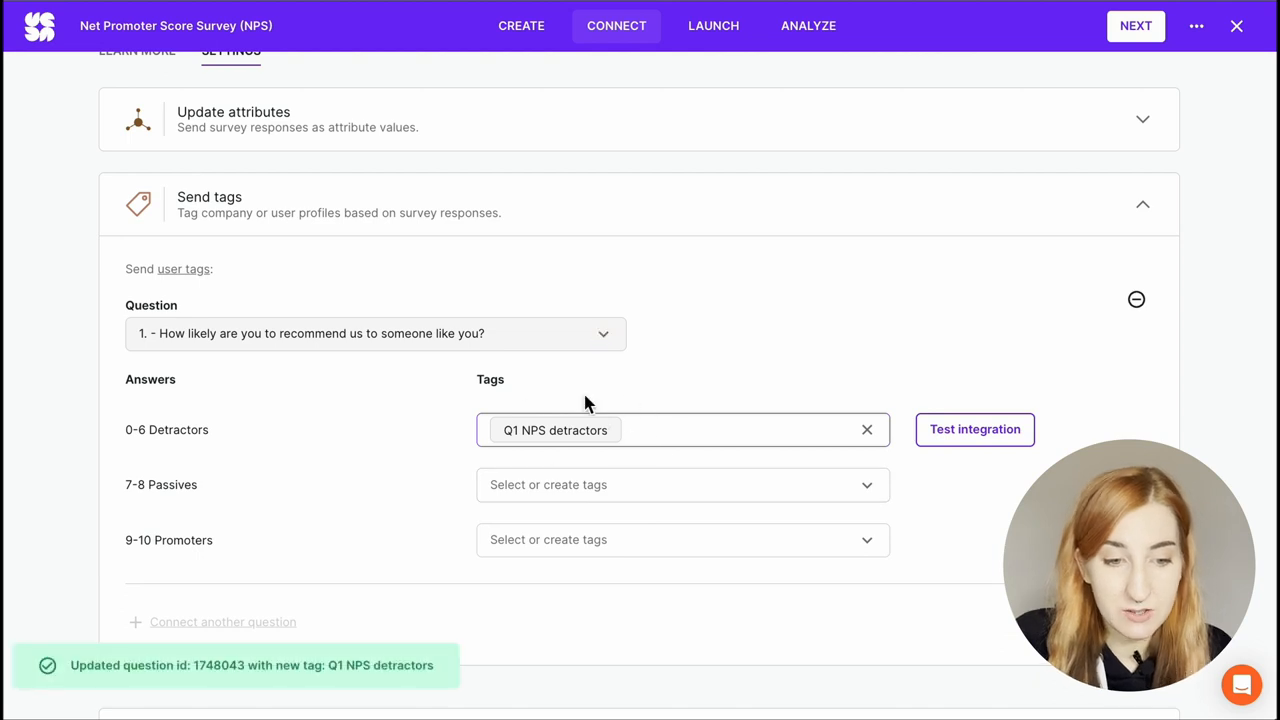
mouse_move(736, 378)
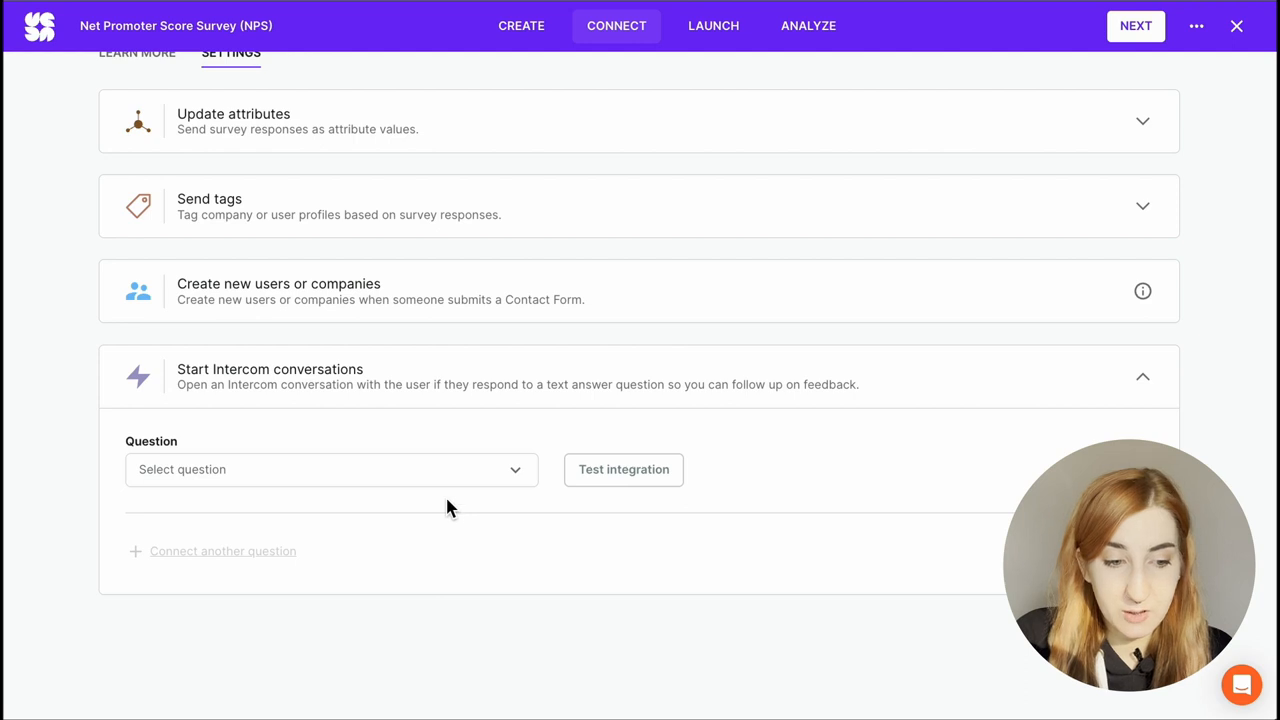
Step: Set Start Intercom conversations to use question '2. - What can we improve?'
click(332, 468)
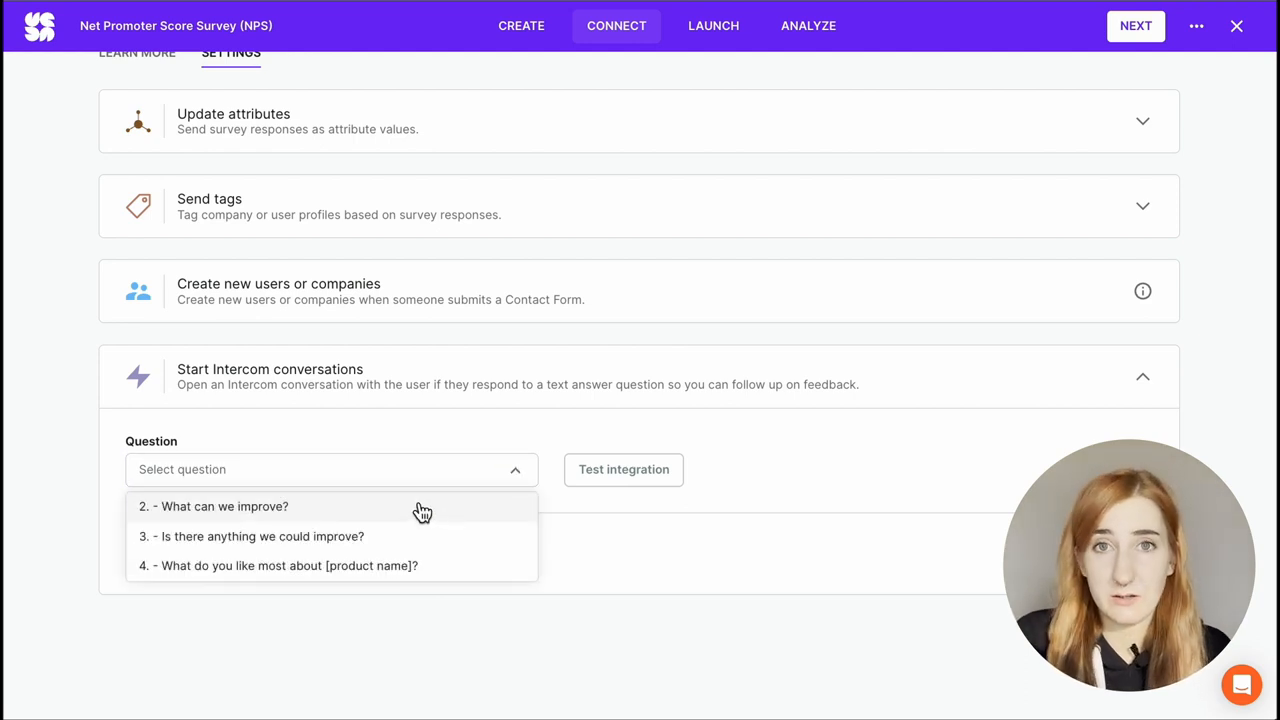
mouse_move(352, 600)
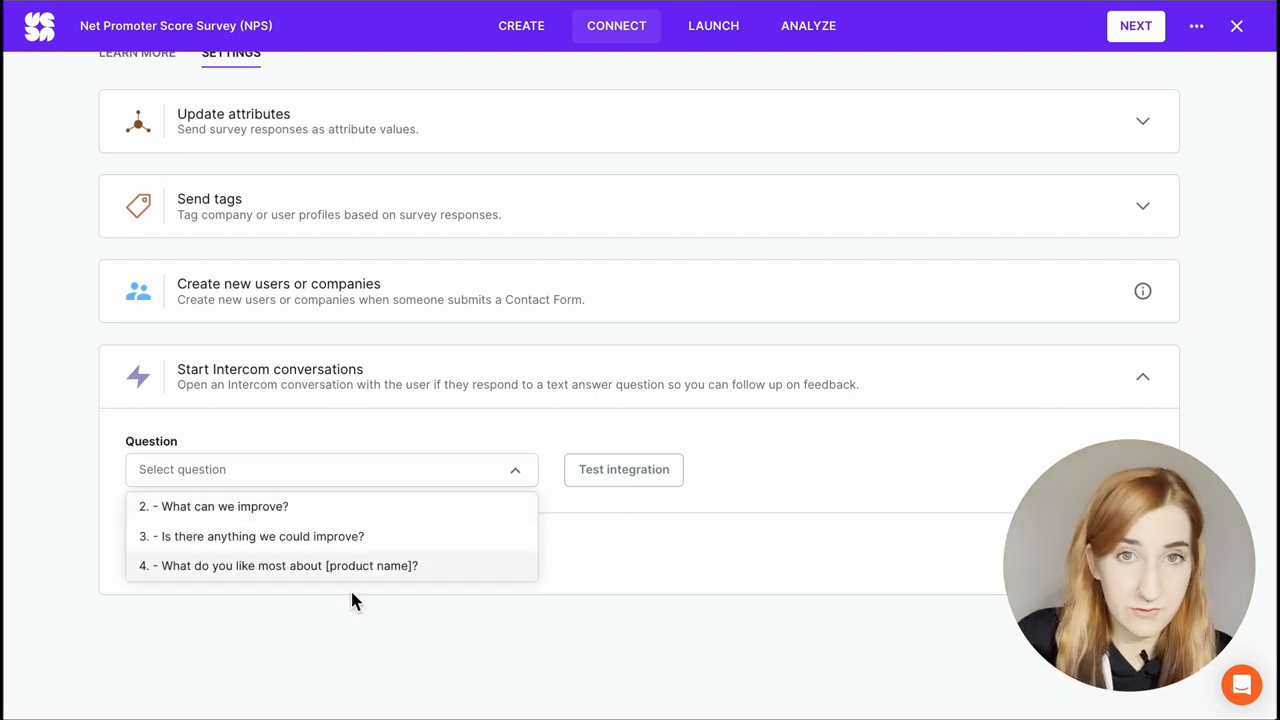
click(212, 506)
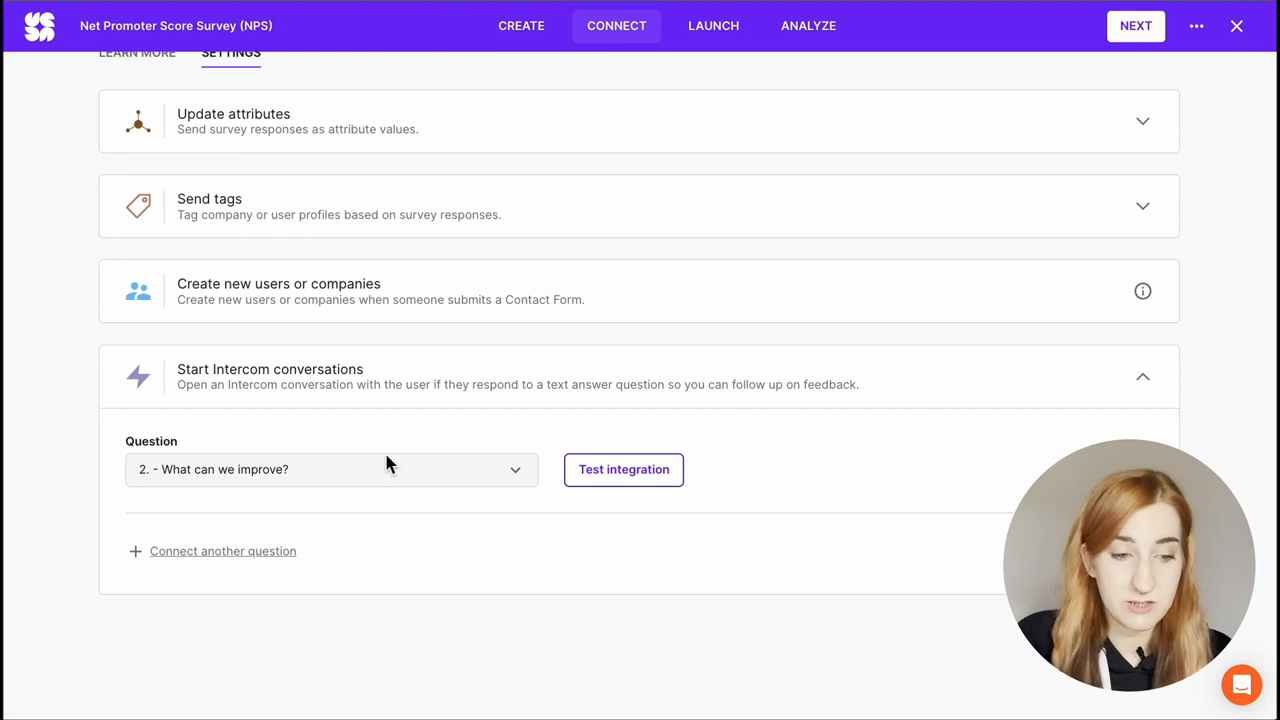
mouse_move(168, 528)
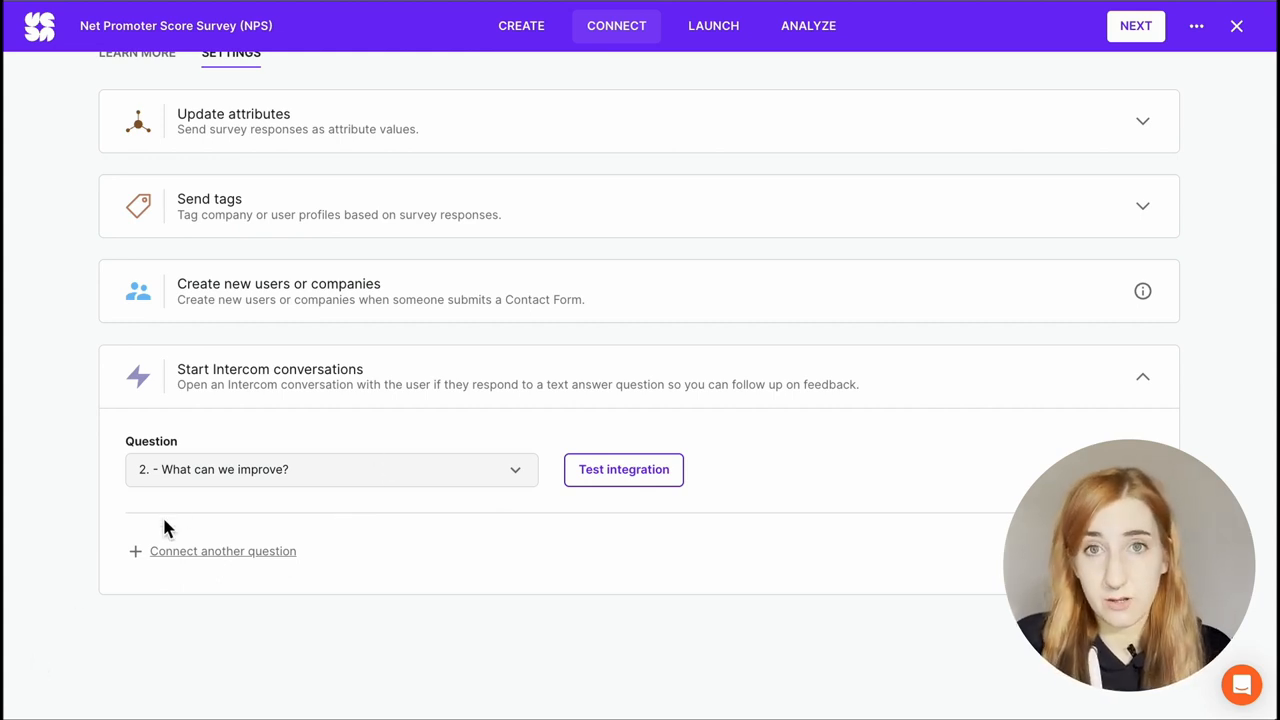
mouse_move(348, 508)
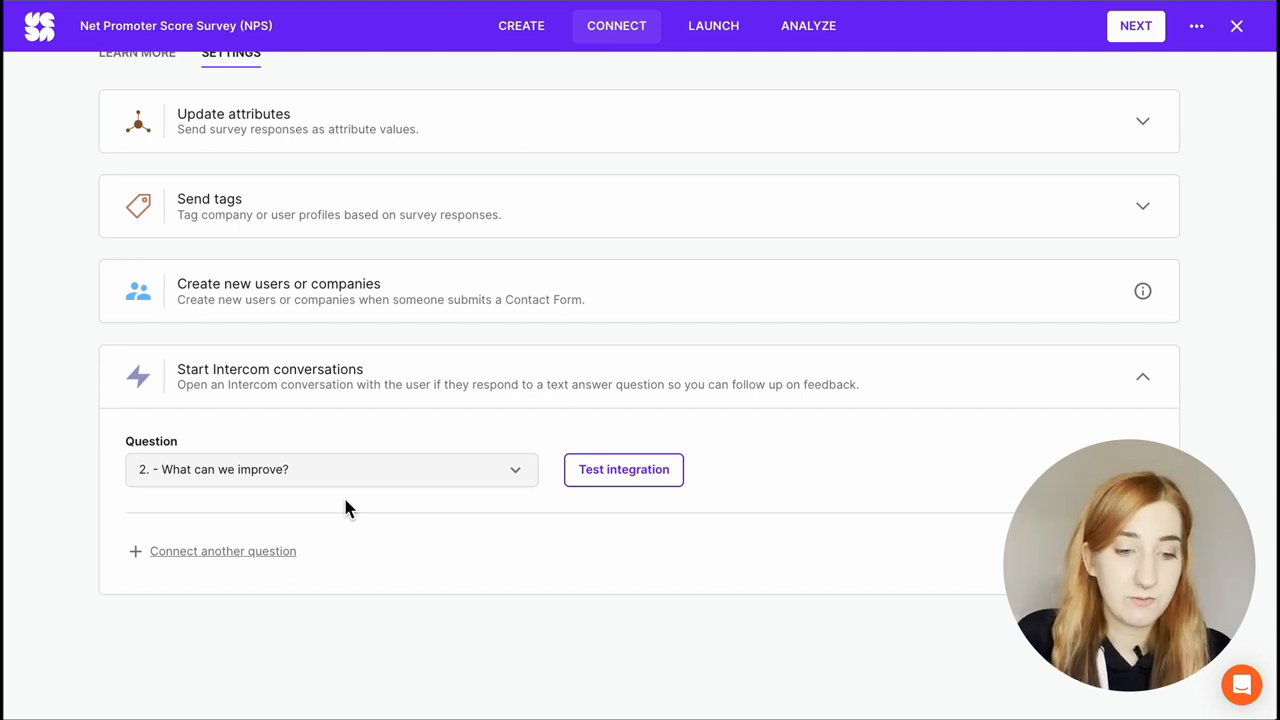
mouse_move(430, 516)
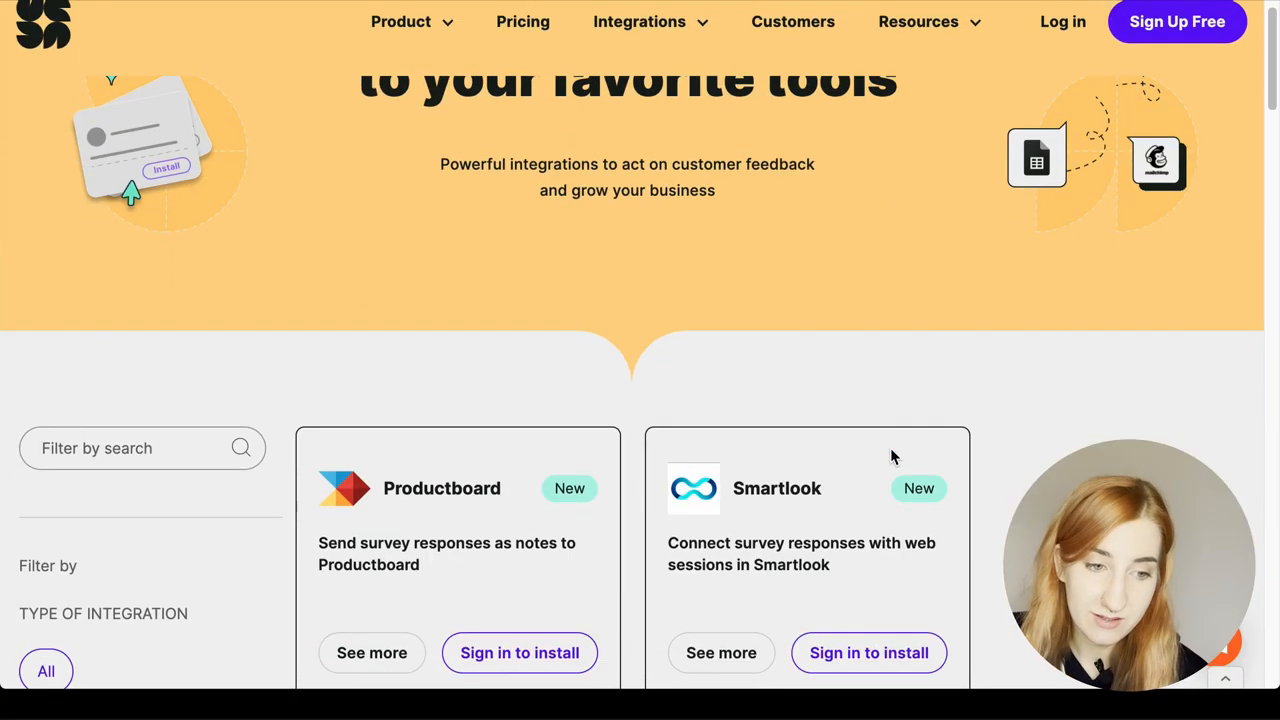
Step: Search integrations for 'zen' and look through the Zendesk integration's Learn More page
scroll(down, 3)
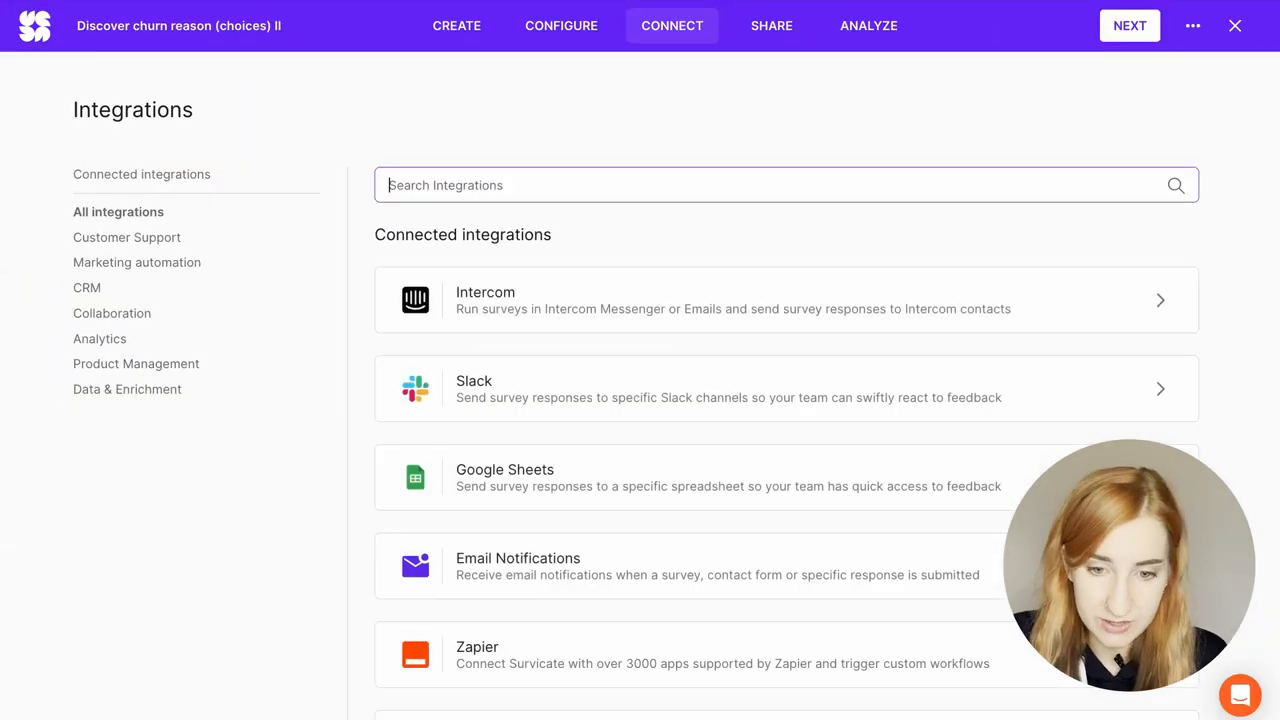
mouse_move(598, 184)
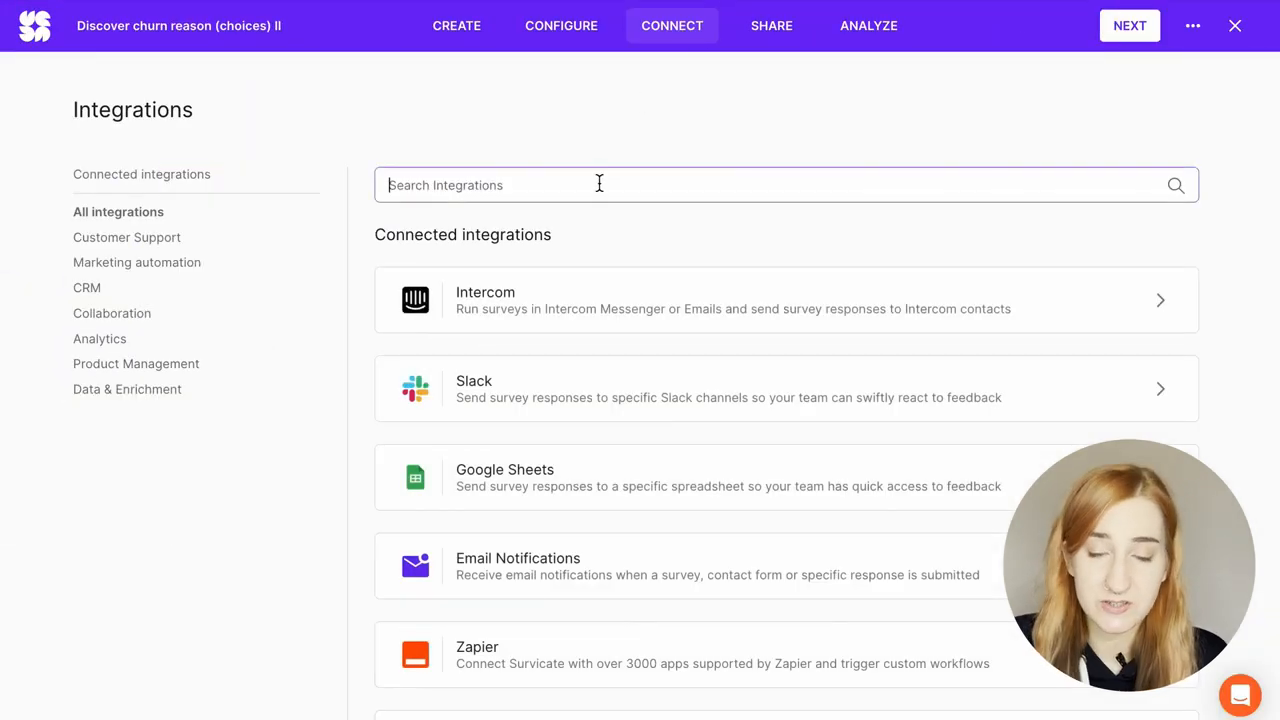
text(zen)
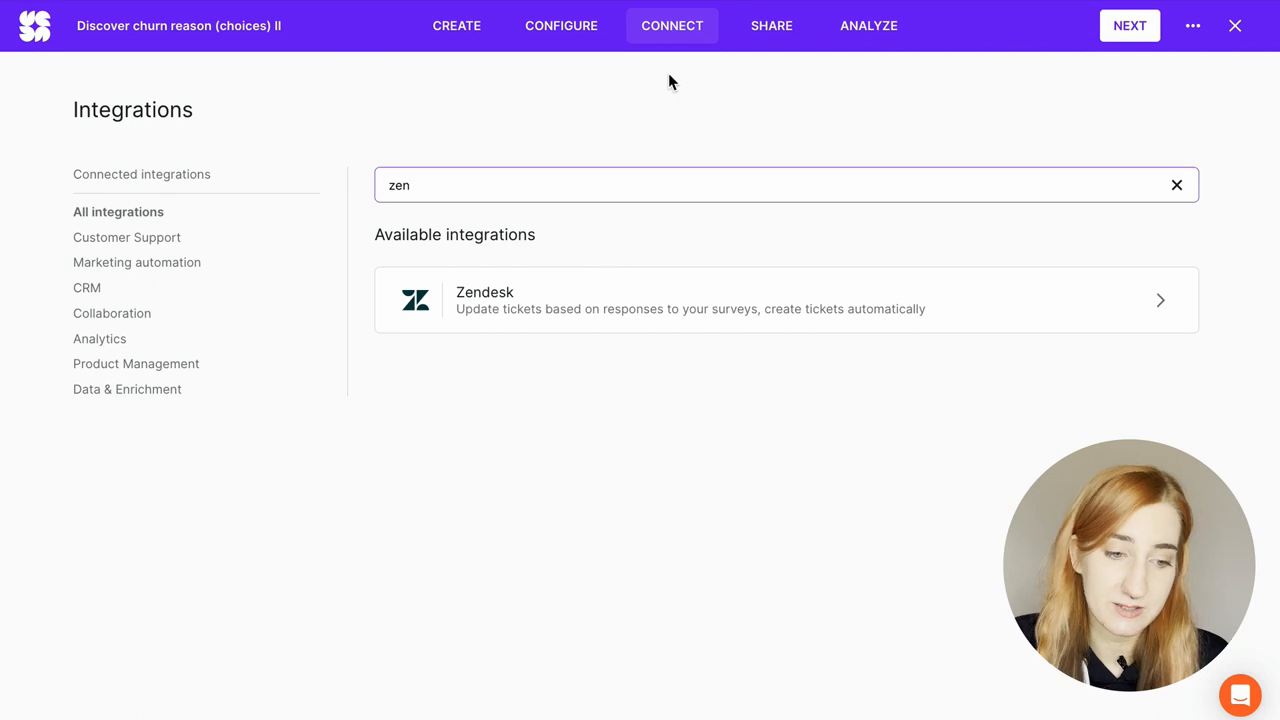
click(786, 300)
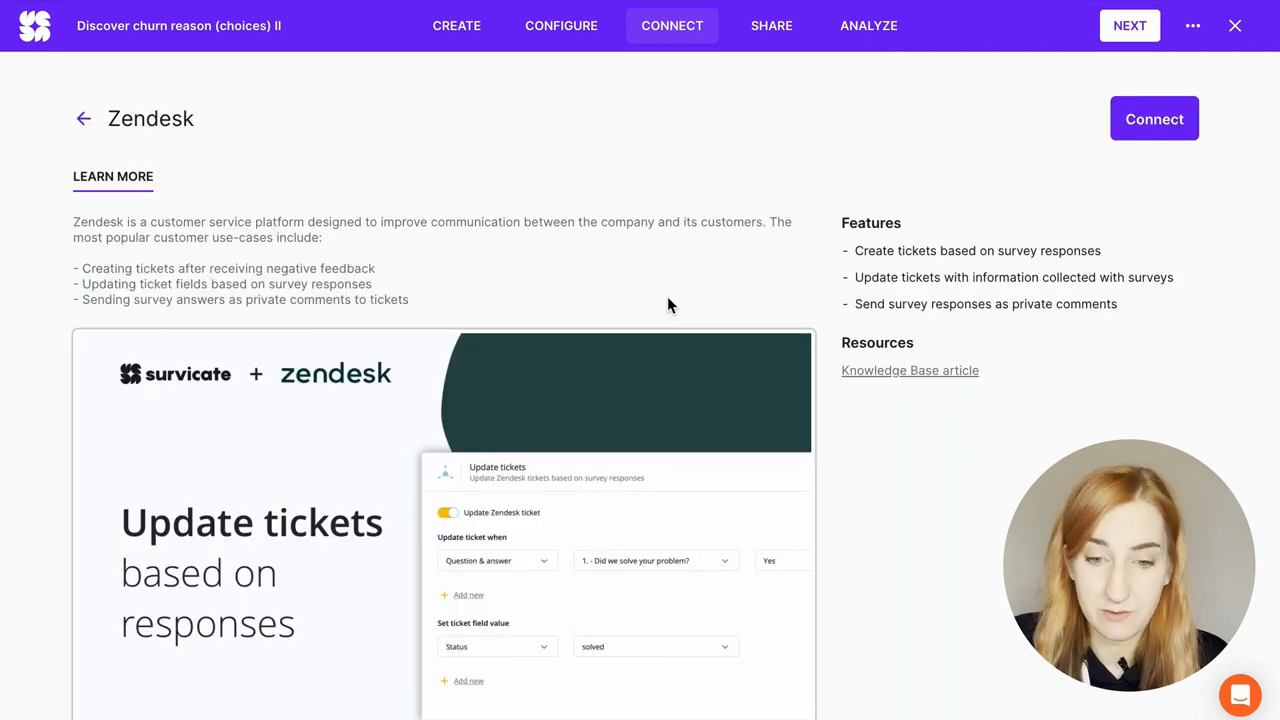
scroll(down, 3)
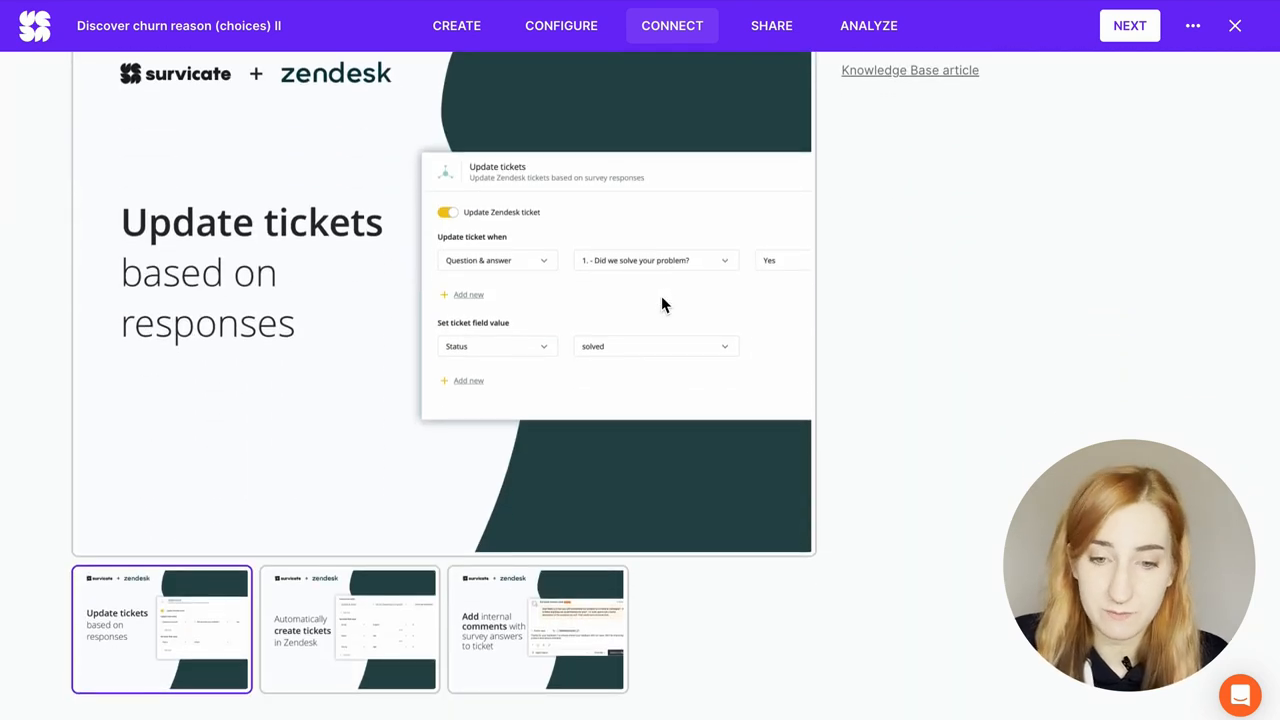
scroll(up, 3)
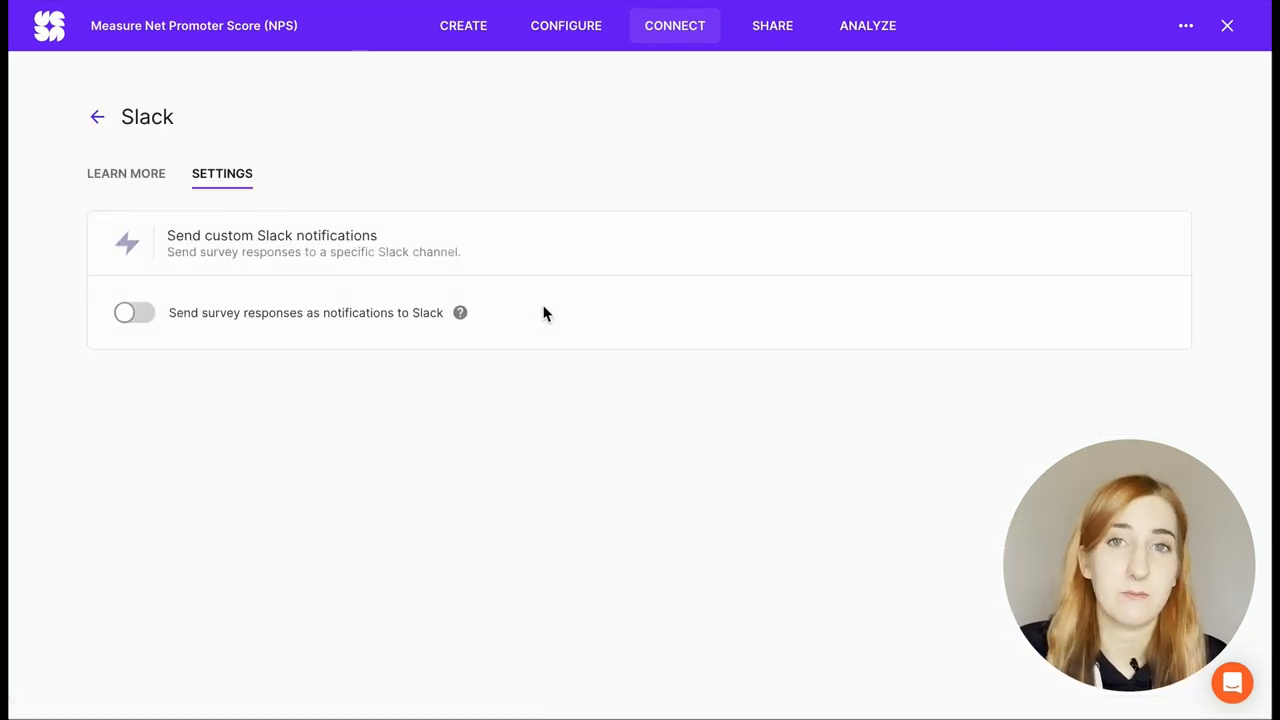
Step: Enable Slack notifications with a custom condition: recommendation score question is between 0 and 6
click(134, 312)
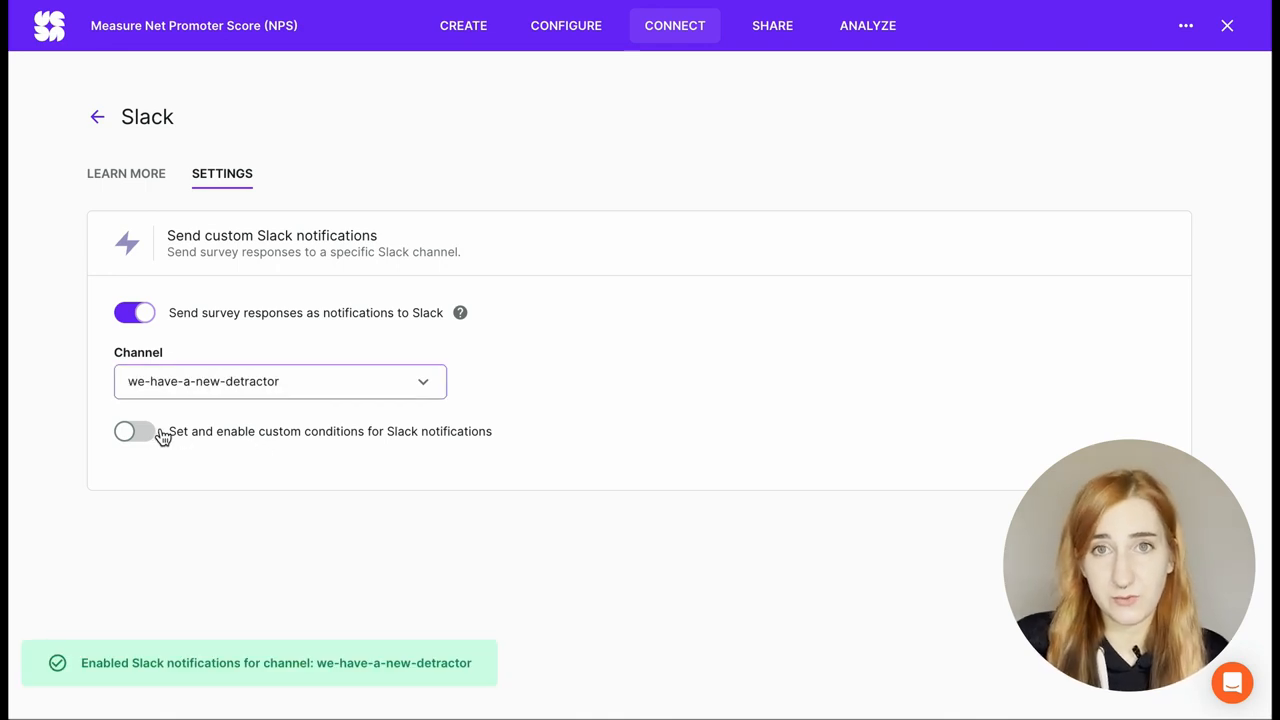
click(134, 432)
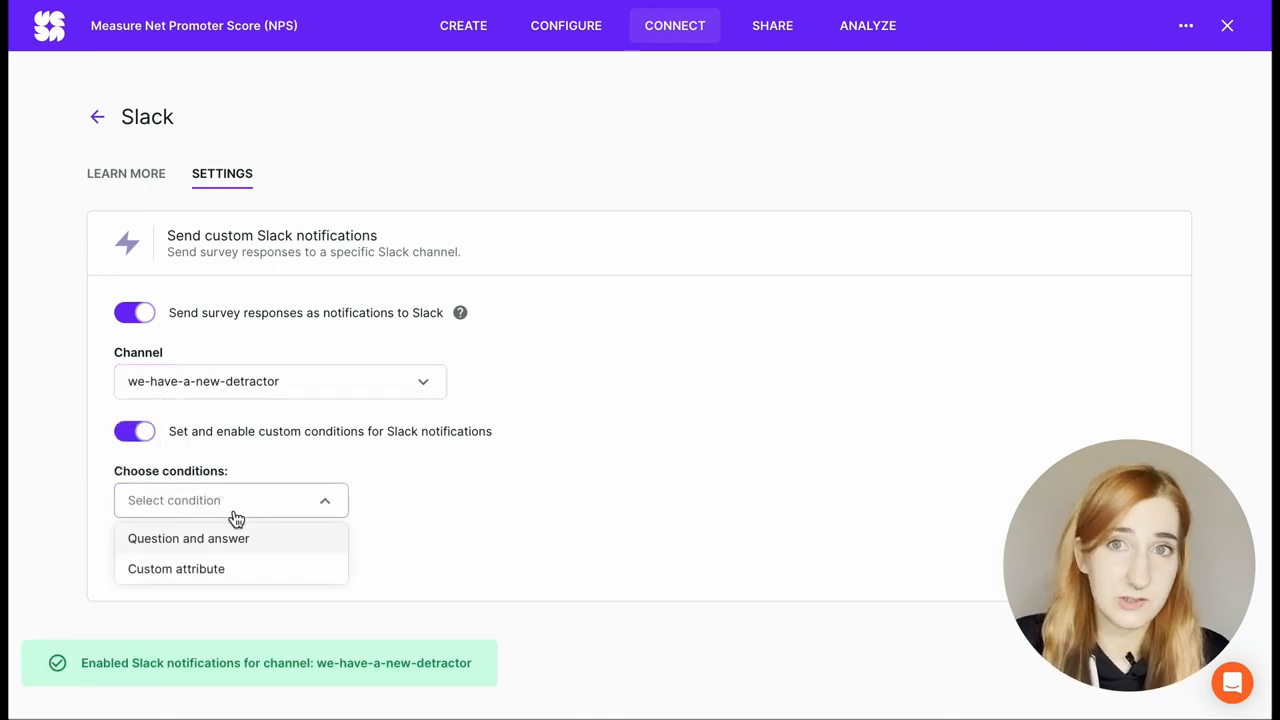
click(188, 538)
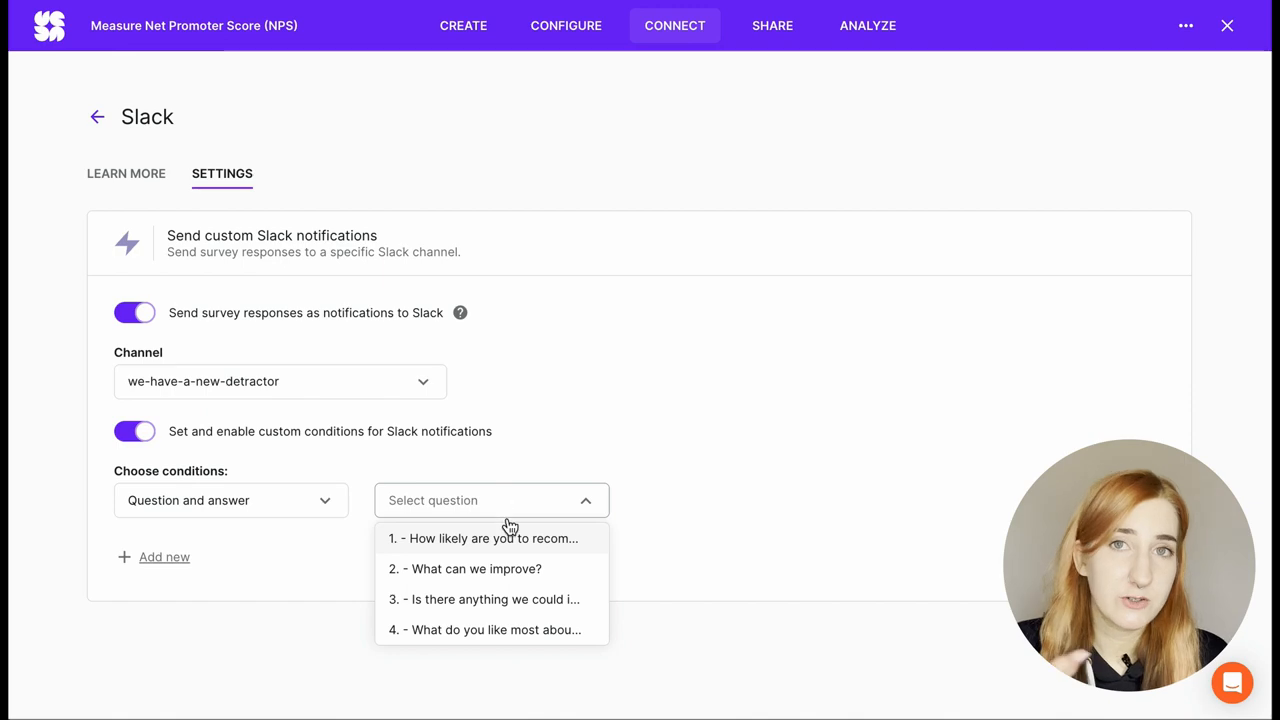
click(490, 538)
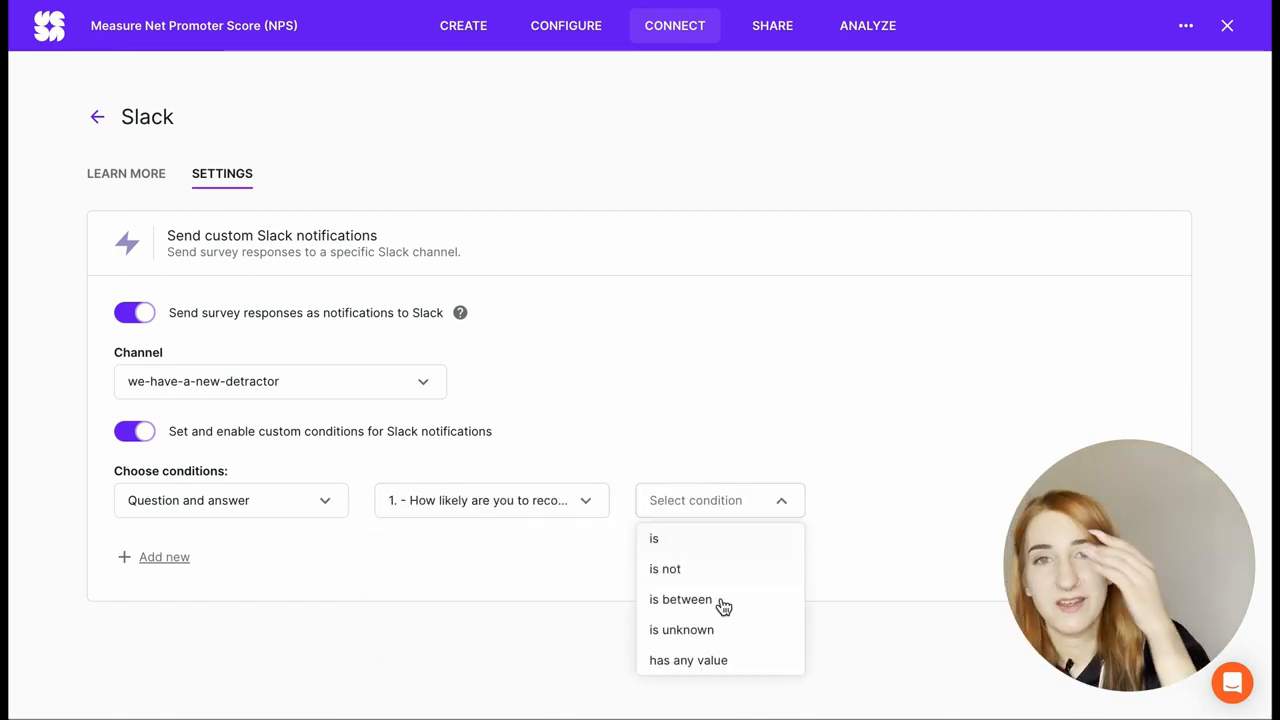
click(680, 600)
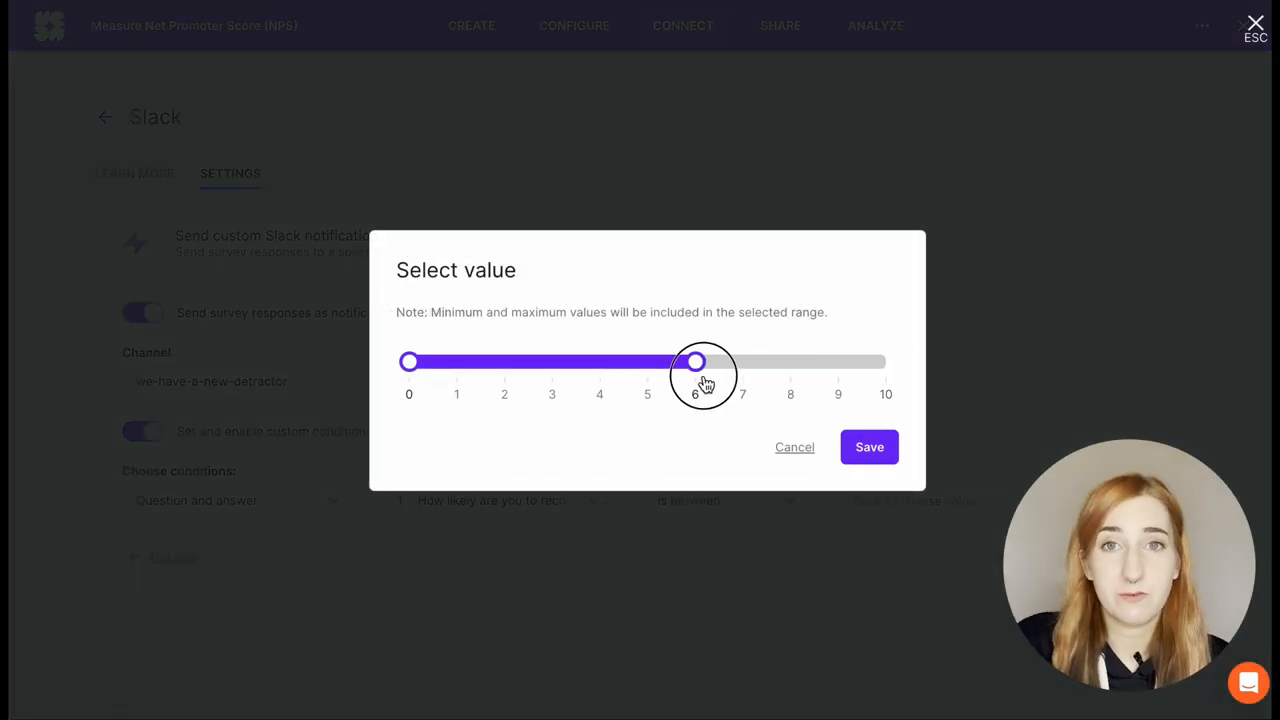
click(868, 448)
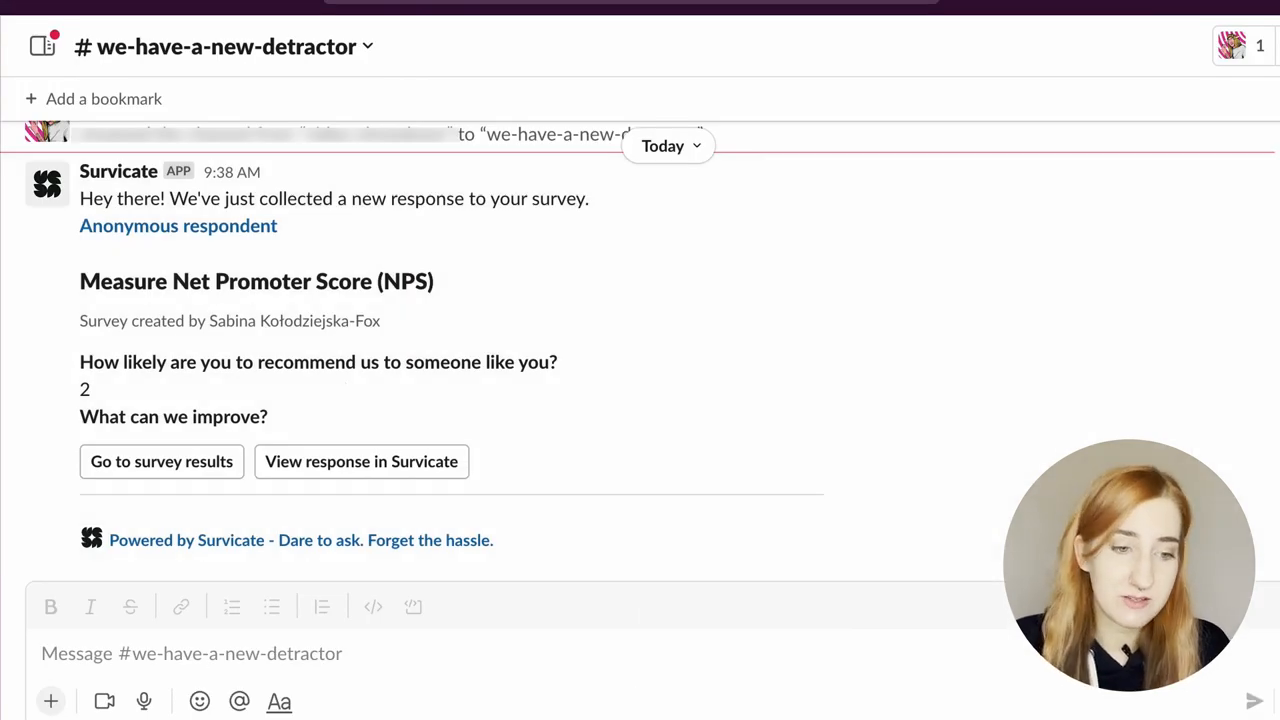
Step: Go from the #we-have-a-new-detractor alert to the NPS survey in Survicate
click(360, 460)
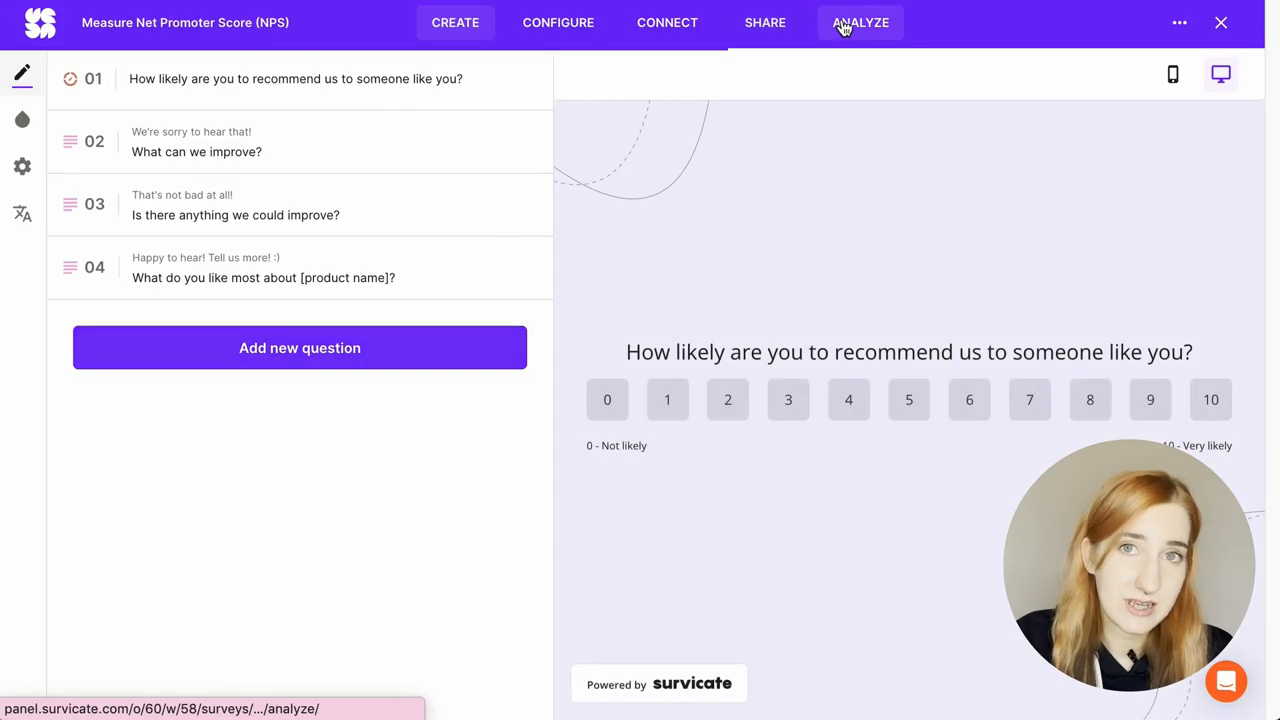
Step: In Analyze, filter responses where the recommendation score question is between the detractor range and apply
click(860, 22)
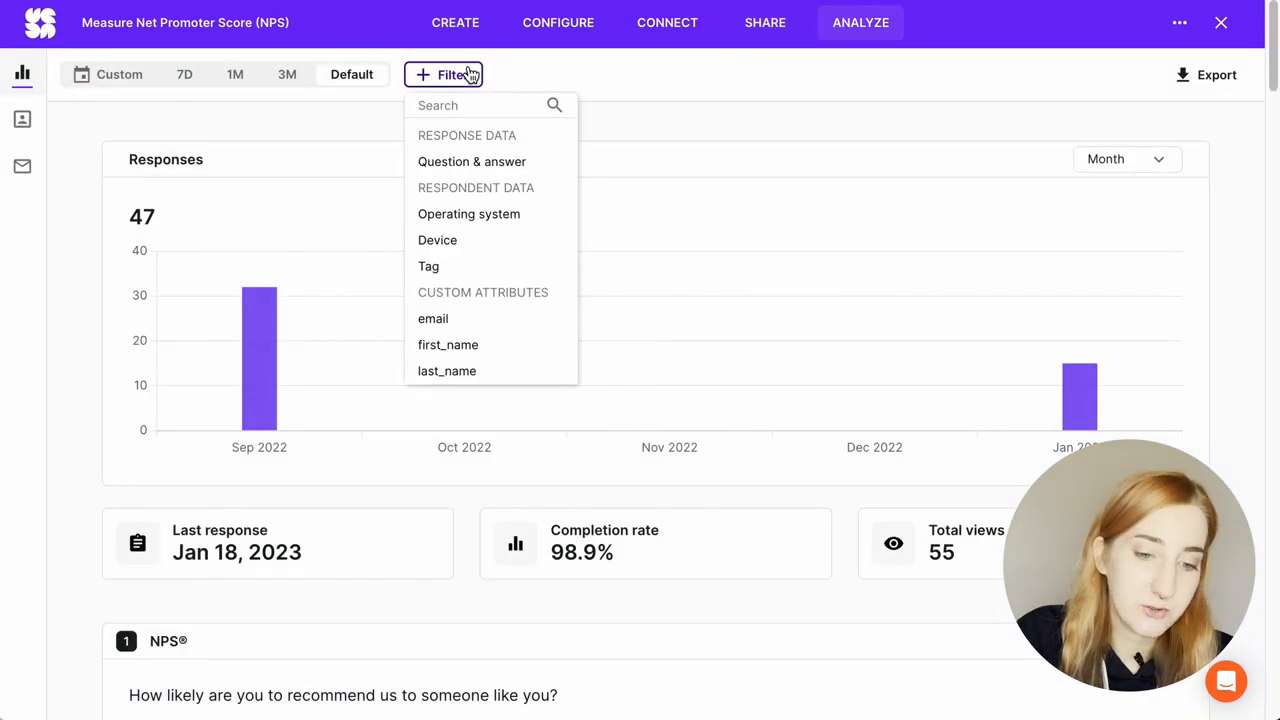
click(472, 160)
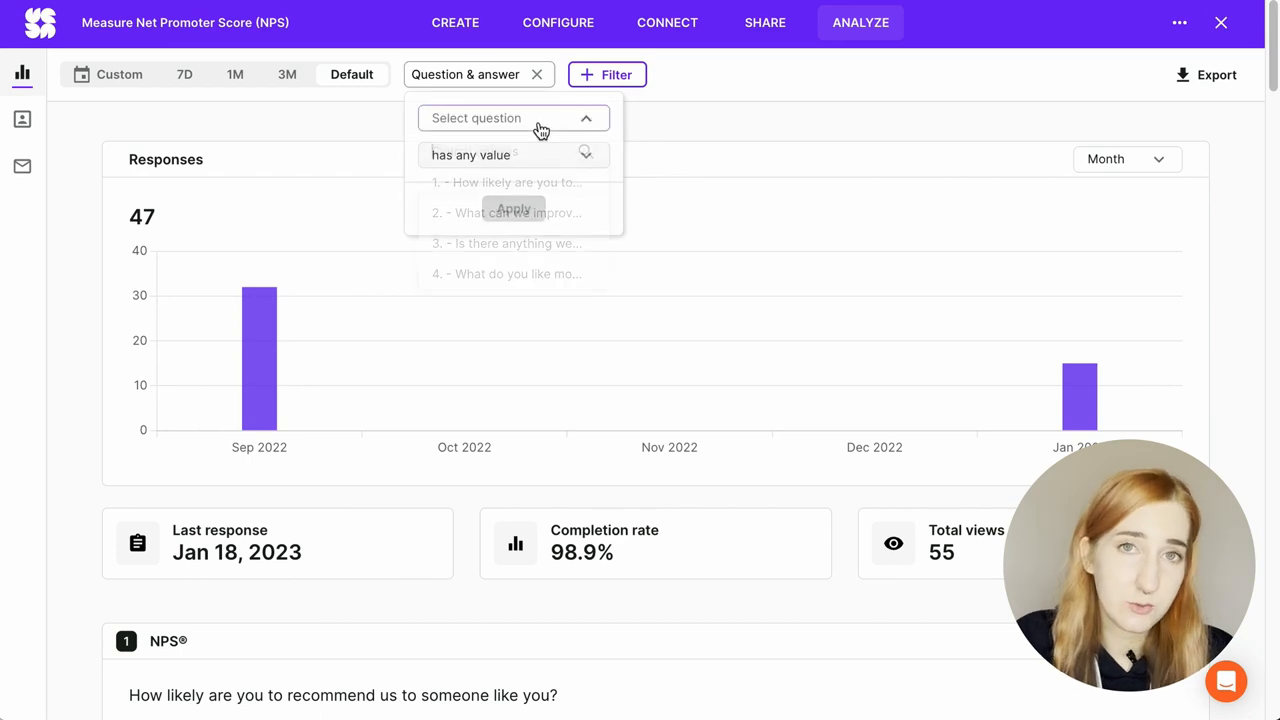
click(508, 182)
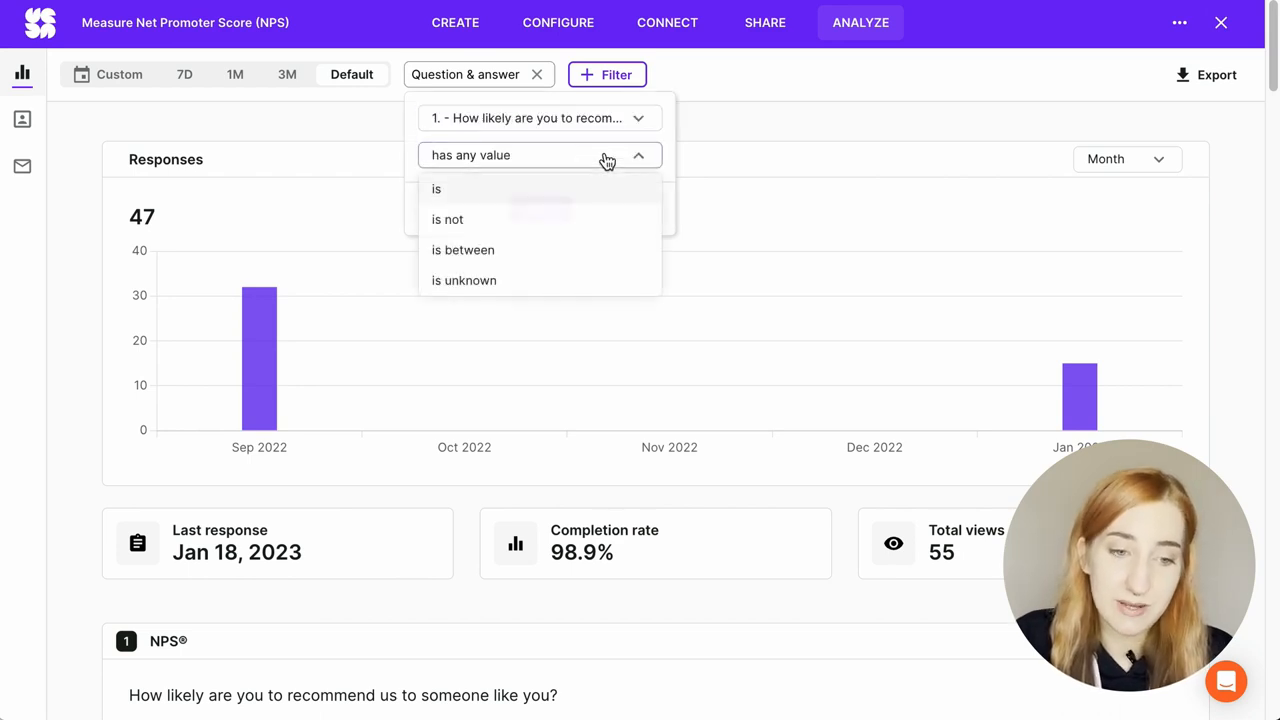
click(462, 248)
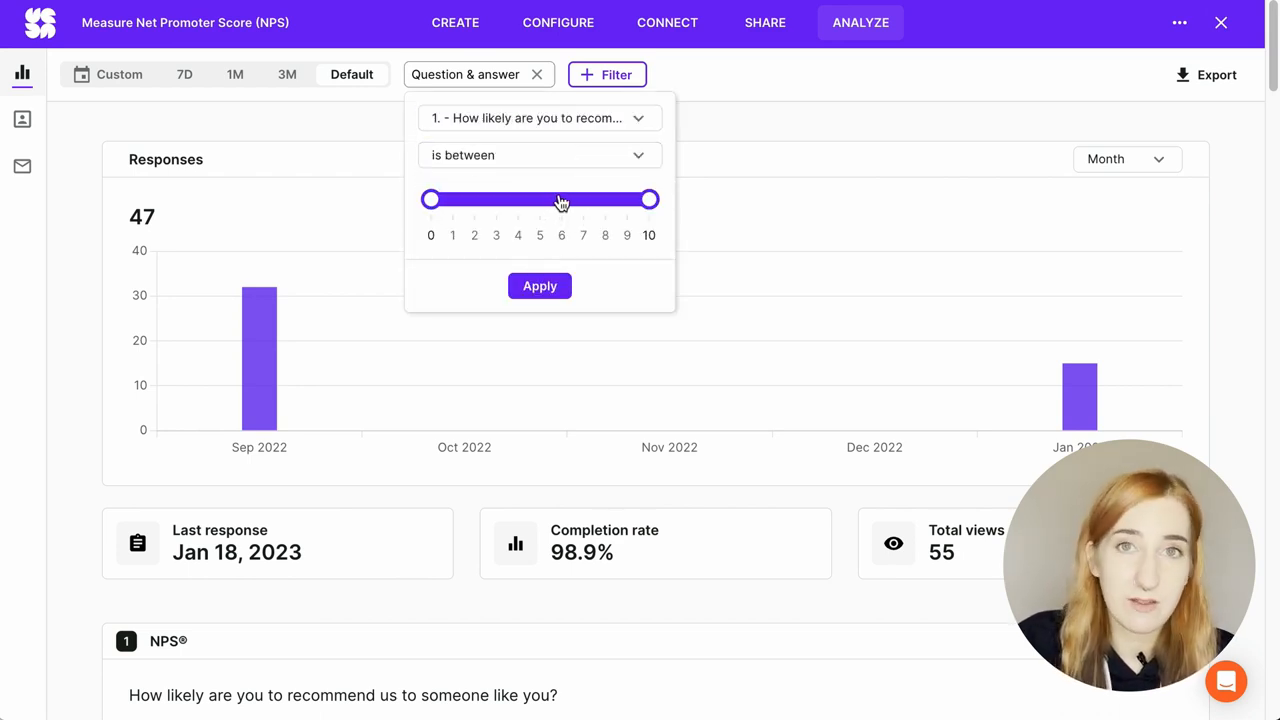
click(540, 286)
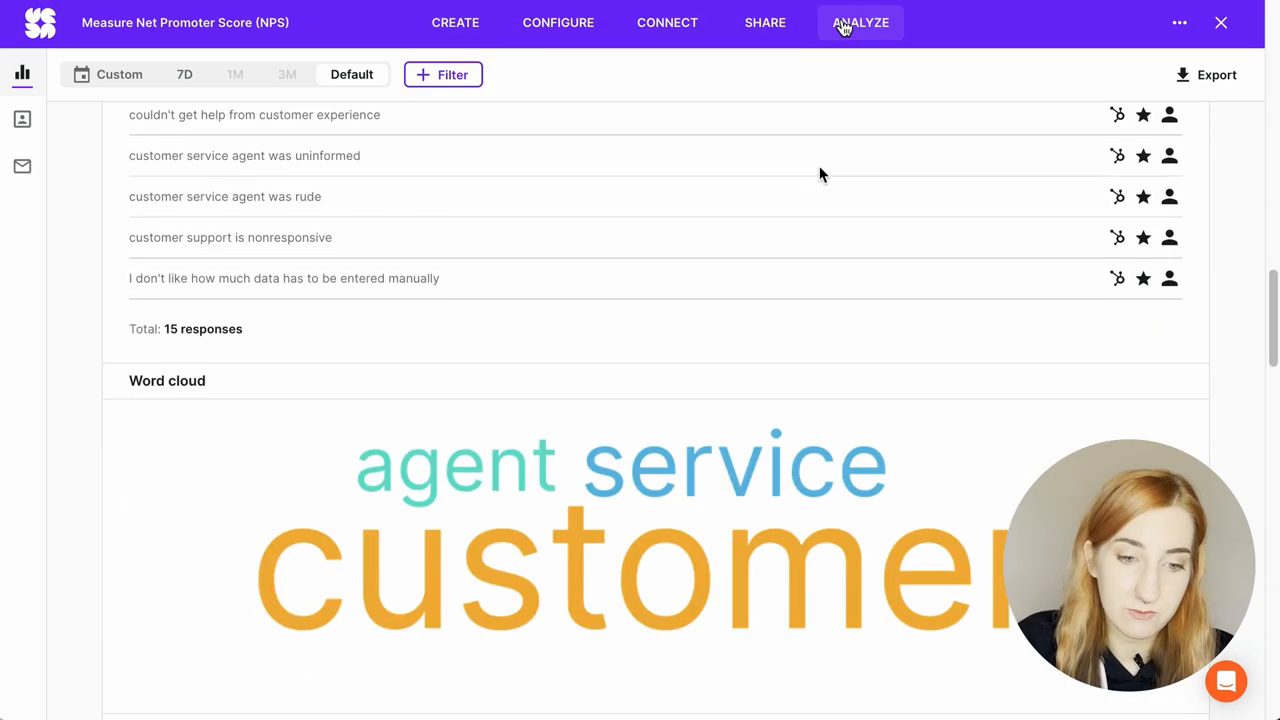
Step: Scroll the Analyze page down to the detractors' open-ended answers and word cloud
scroll(down, 3)
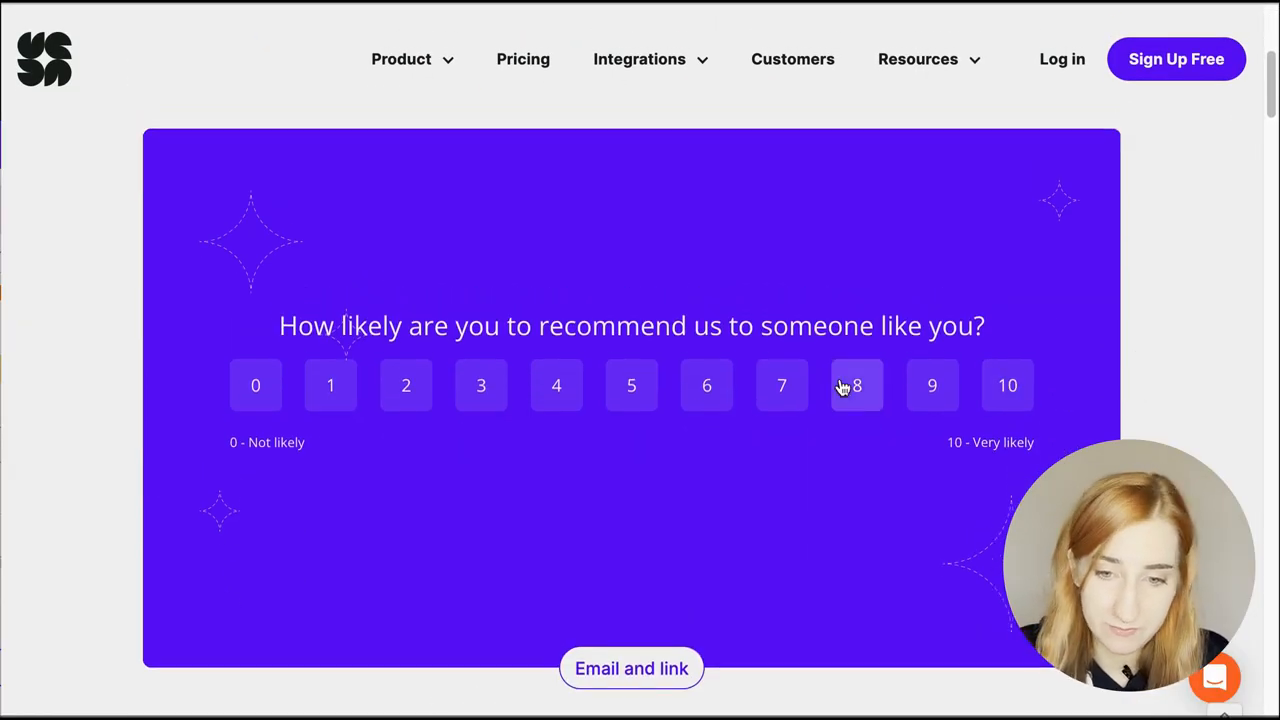
Step: Give a recommendation score, enter the 'What can we improve?' box and submit the website survey
click(856, 384)
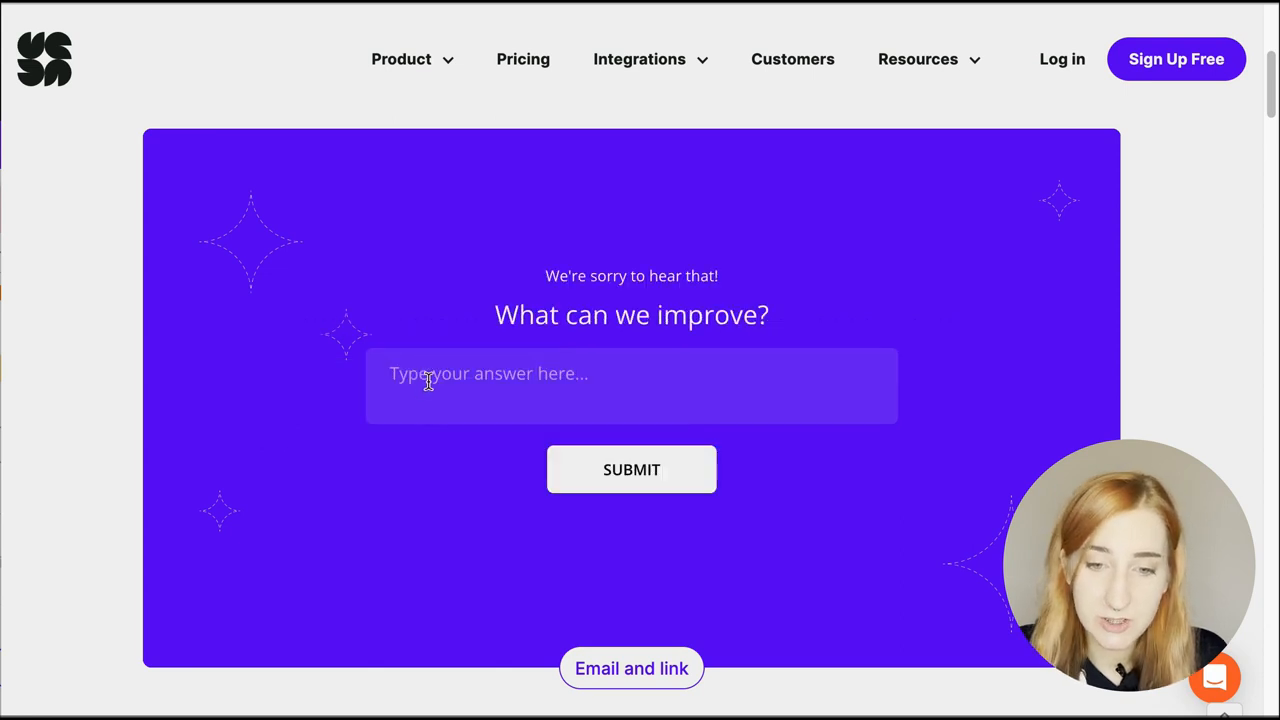
click(632, 386)
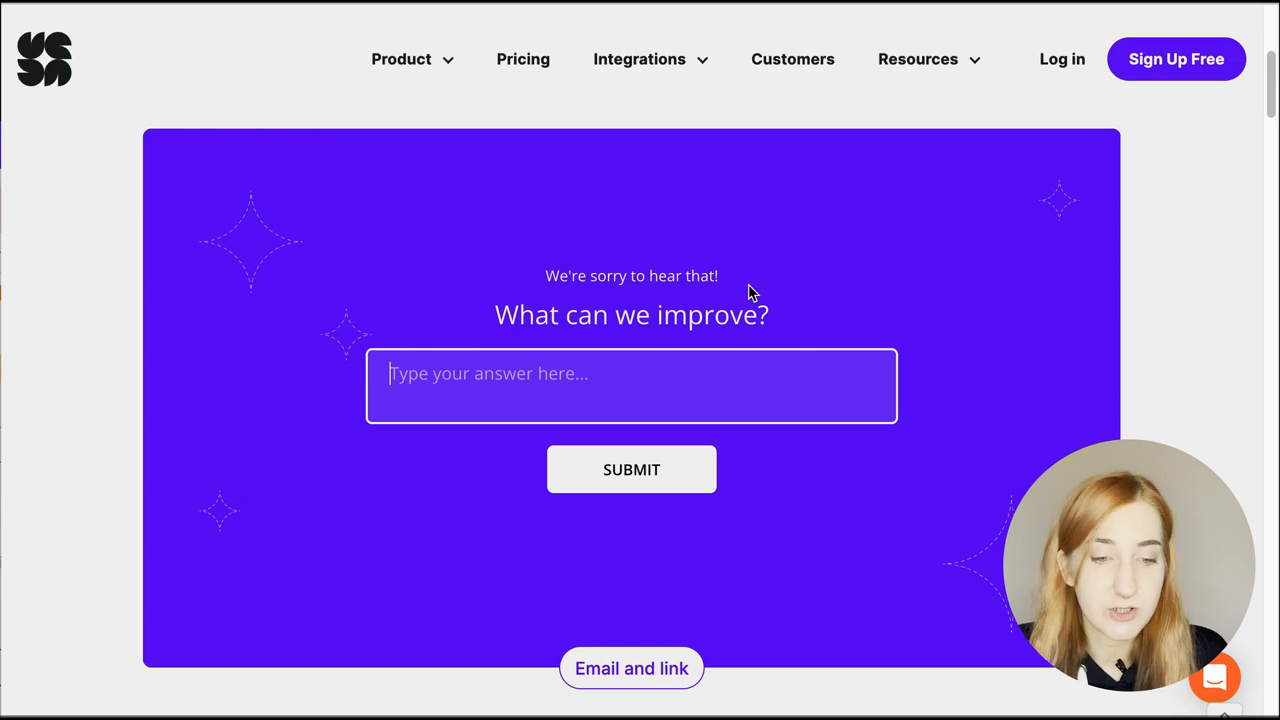
click(632, 468)
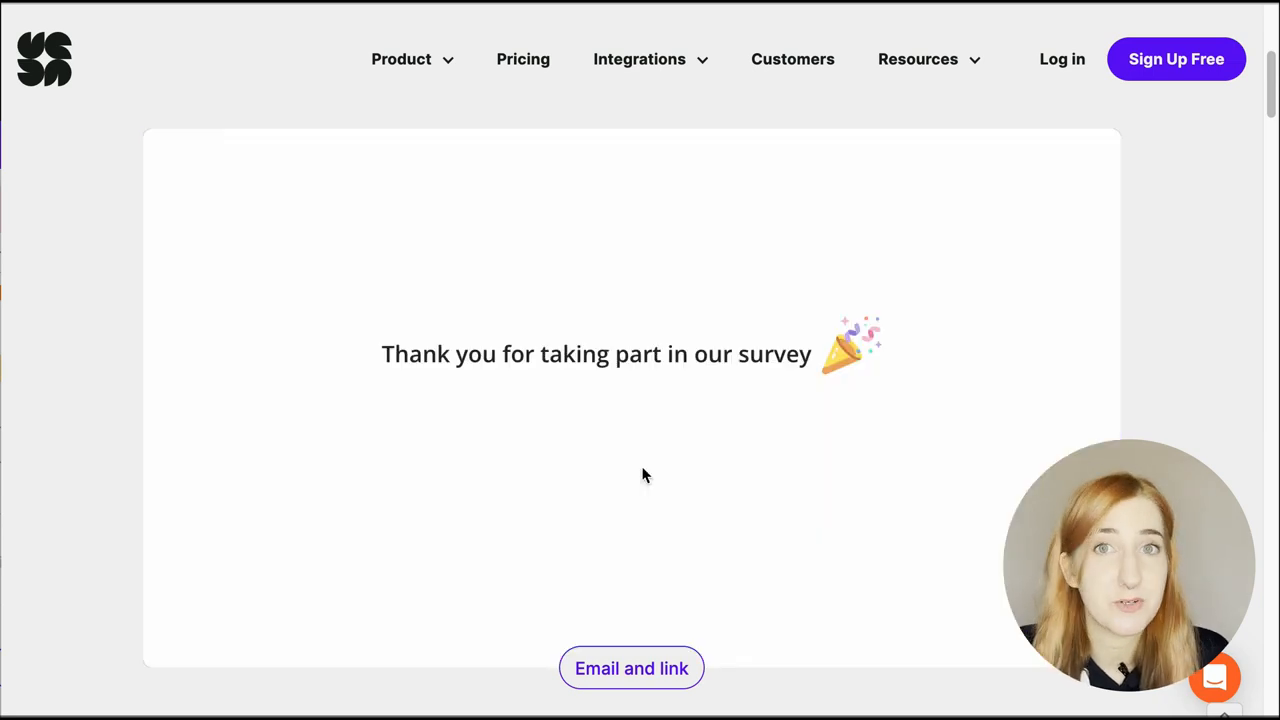